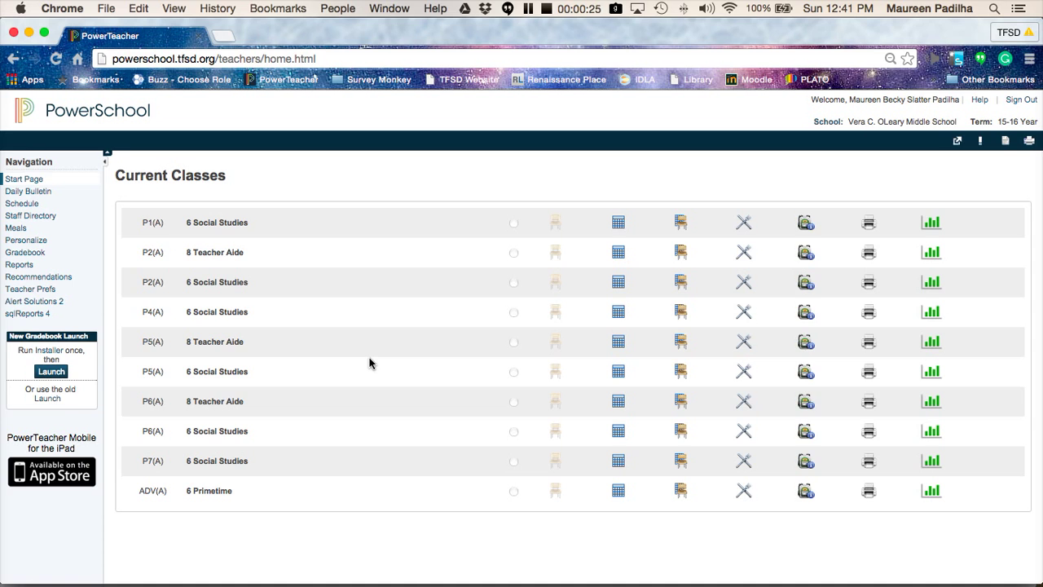
pyautogui.moveTo(51, 352)
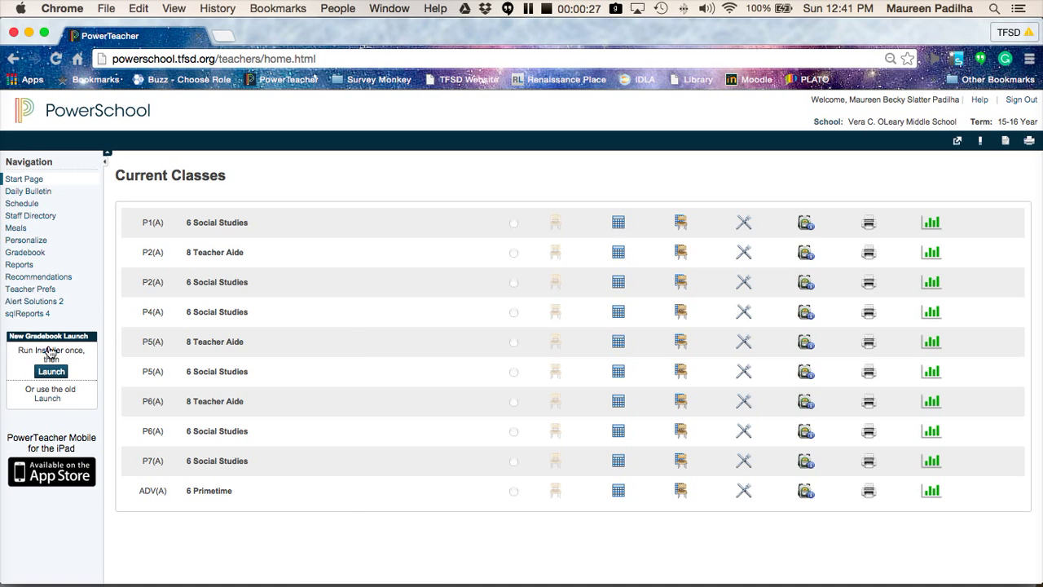
pyautogui.moveTo(46, 410)
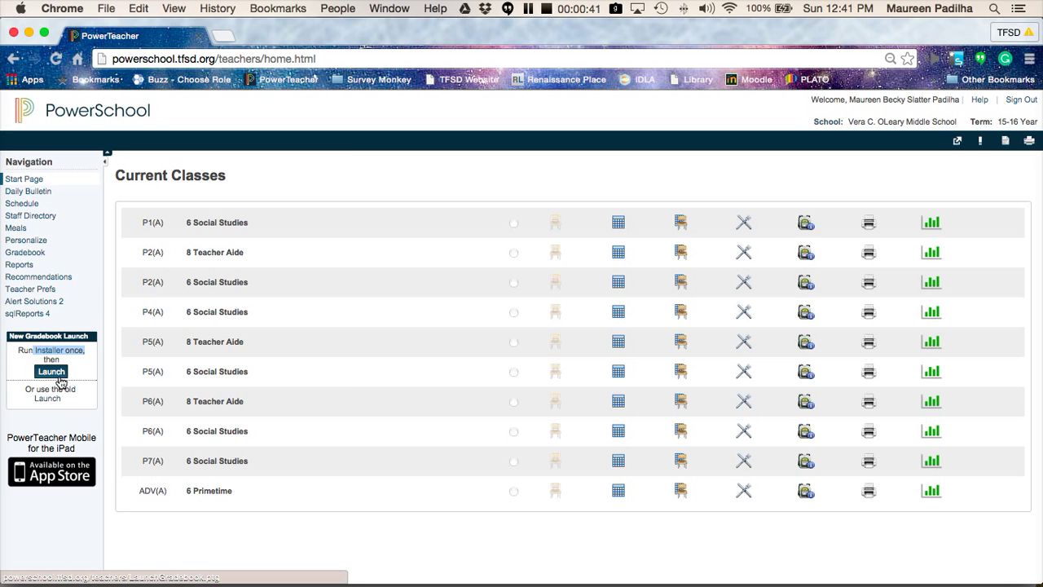
pyautogui.moveTo(50, 372)
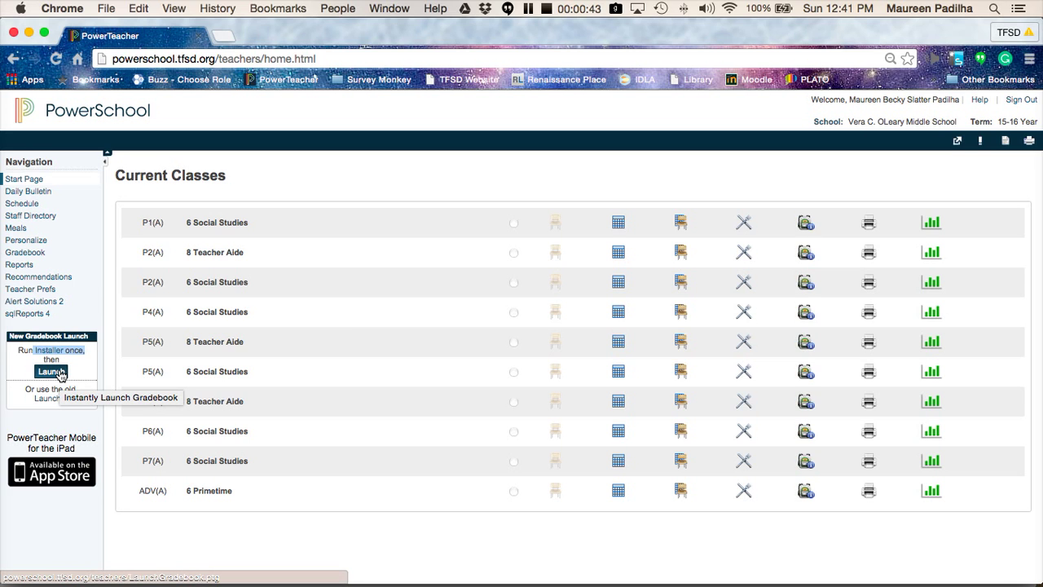
pyautogui.moveTo(911, 564)
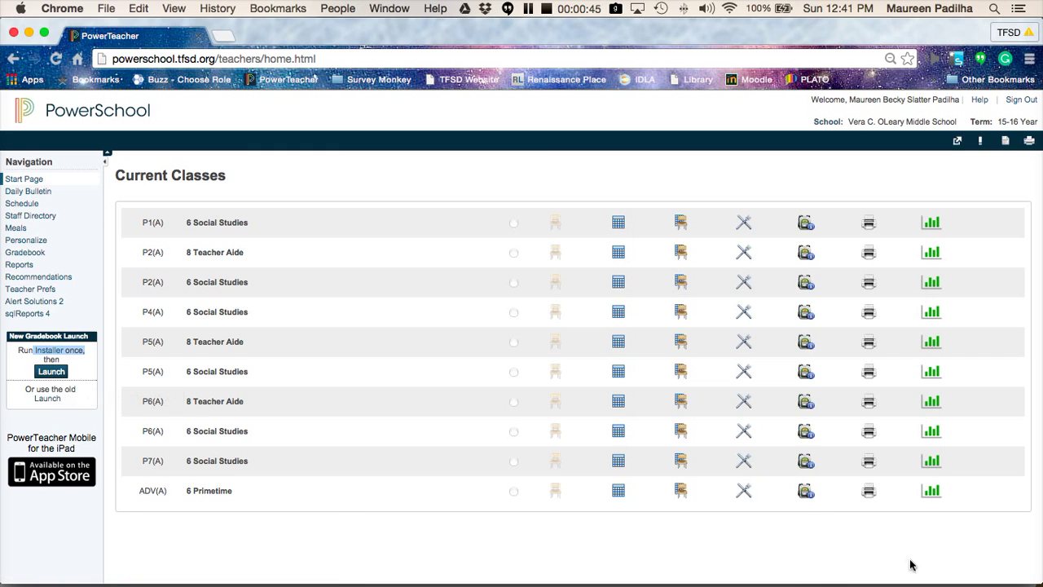
pyautogui.moveTo(987, 534)
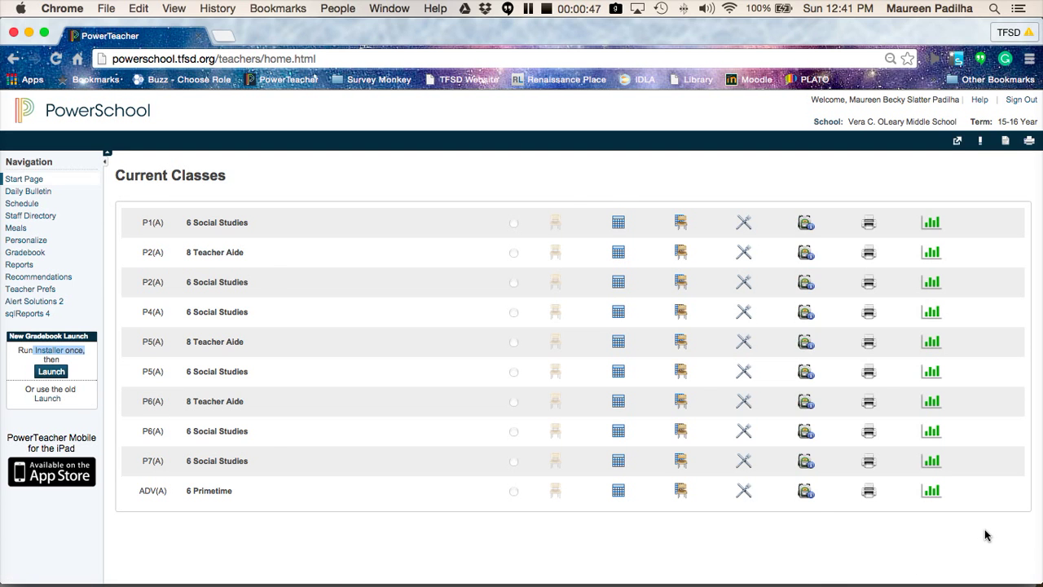
# - Review the term and school menus, keeping current classes and the middle school selected
pyautogui.click(50, 371)
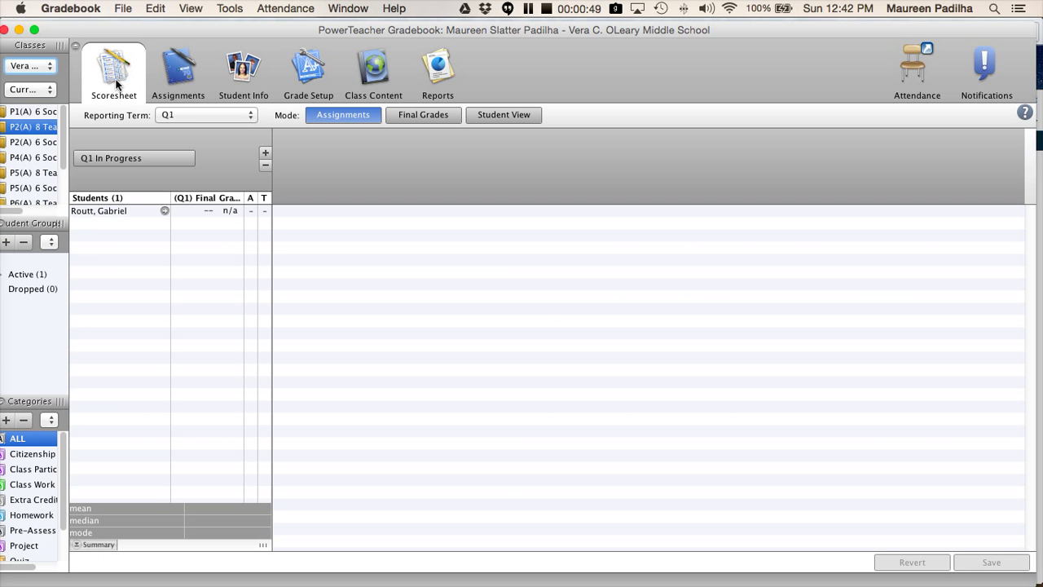
pyautogui.moveTo(66, 41)
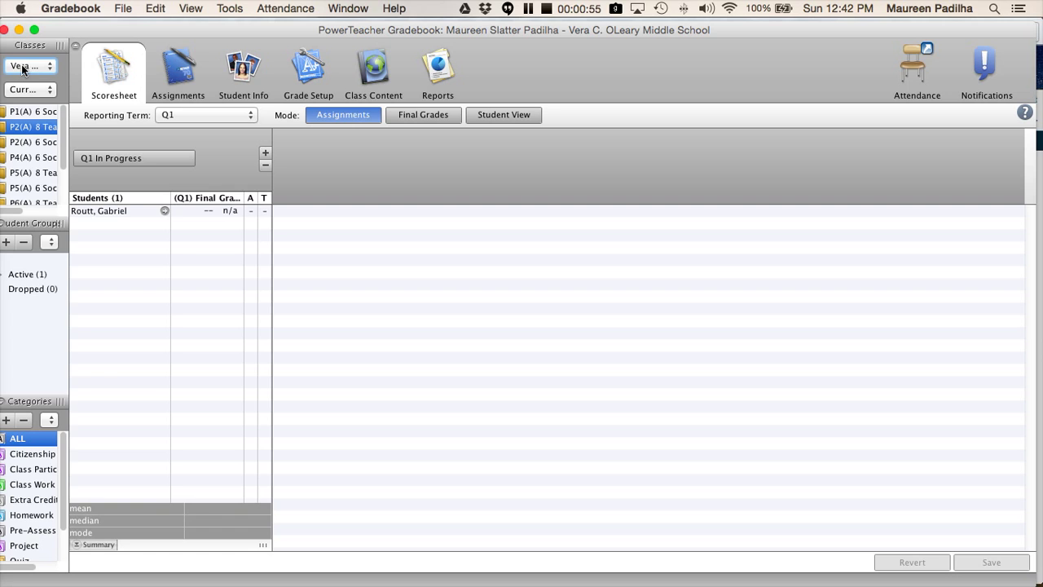
pyautogui.moveTo(38, 96)
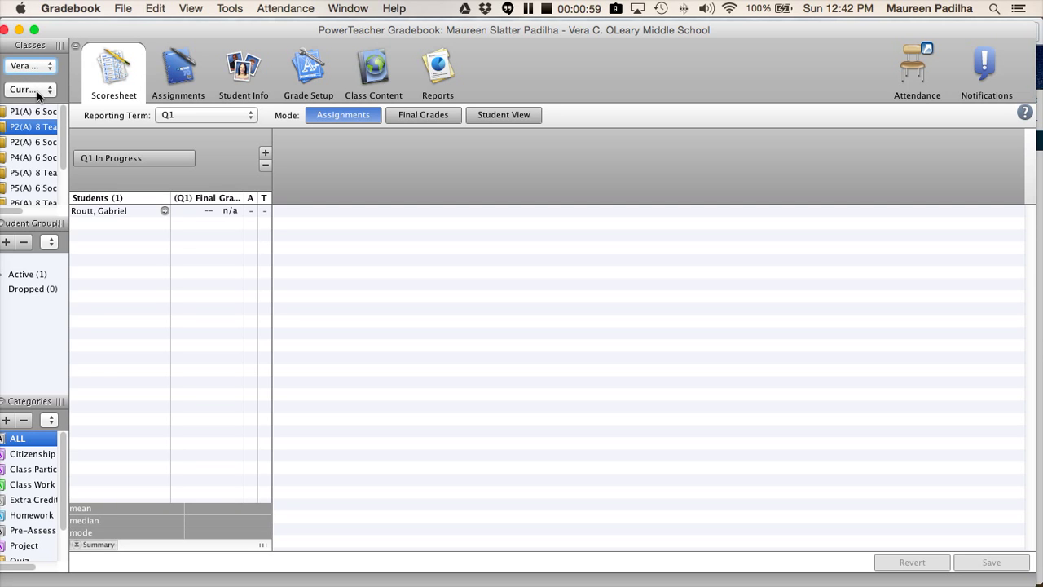
pyautogui.click(28, 89)
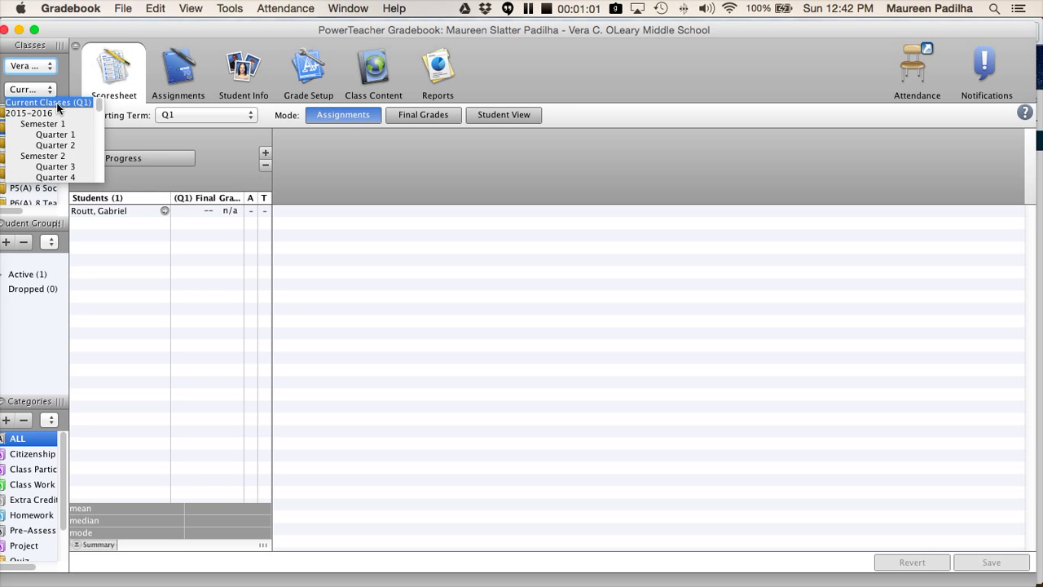
pyautogui.click(31, 65)
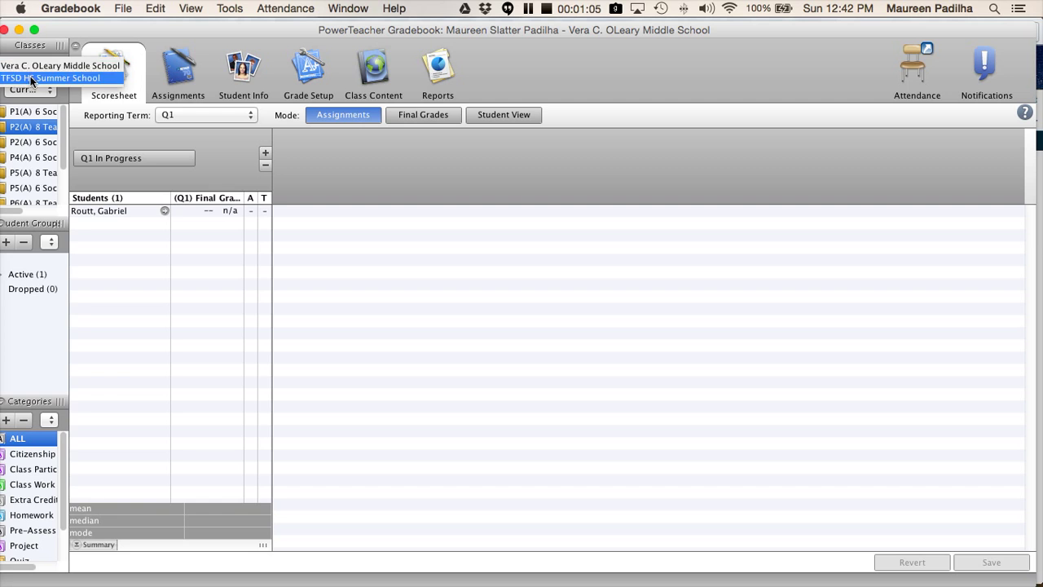
pyautogui.click(62, 65)
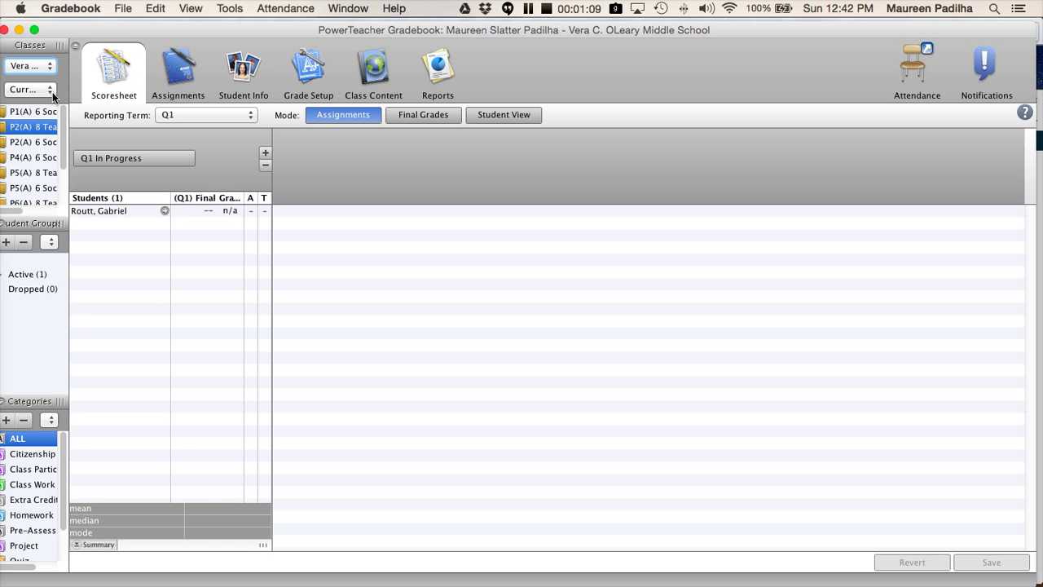
pyautogui.moveTo(211, 161)
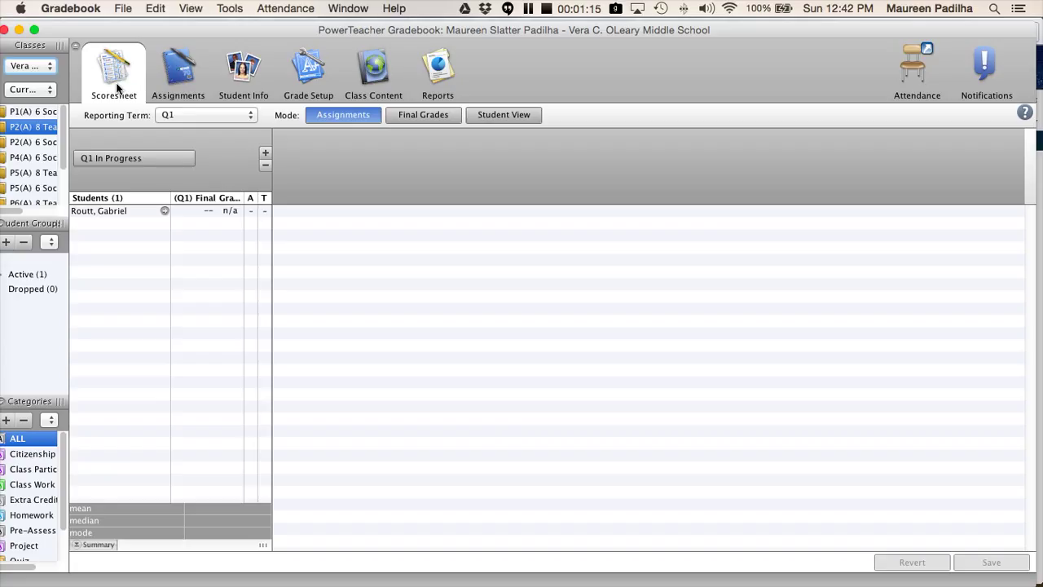
pyautogui.moveTo(415, 67)
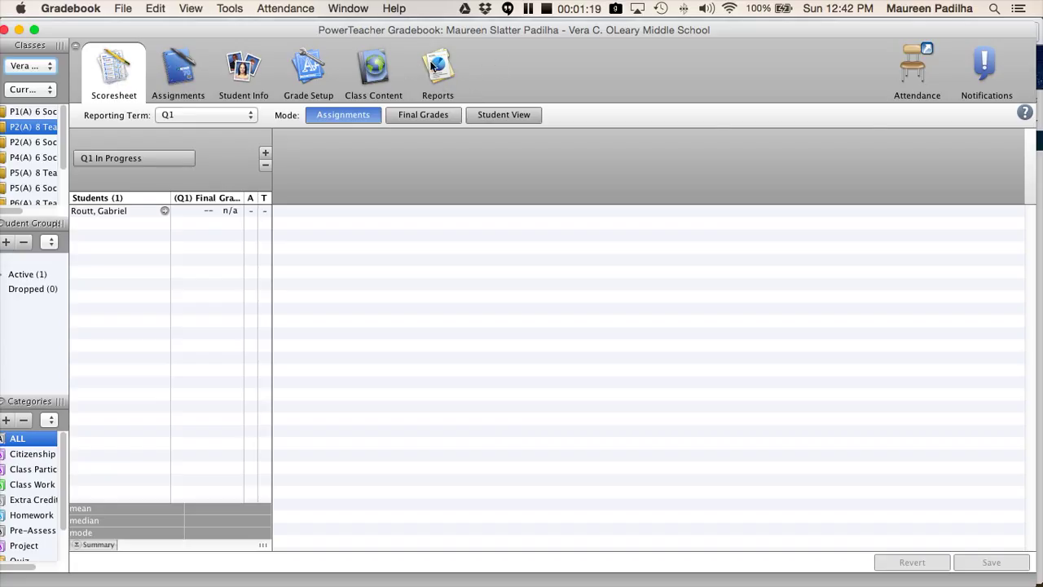
# - Show the Reports section listing available report types and descriptions
pyautogui.click(437, 72)
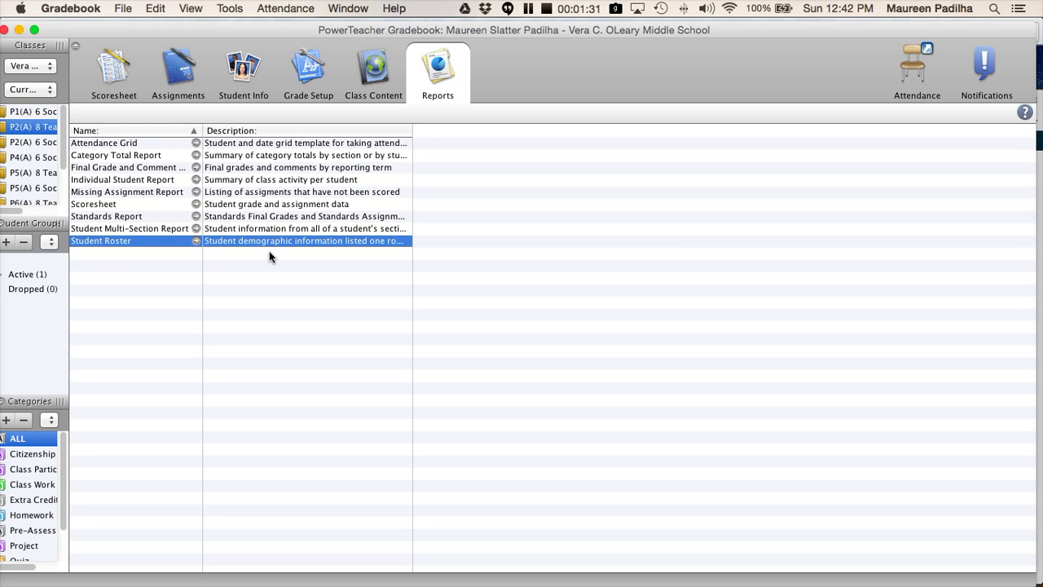
# - Open Student Roster and review its CSV export criteria: active classes, name, number, grade level
pyautogui.doubleClick(100, 240)
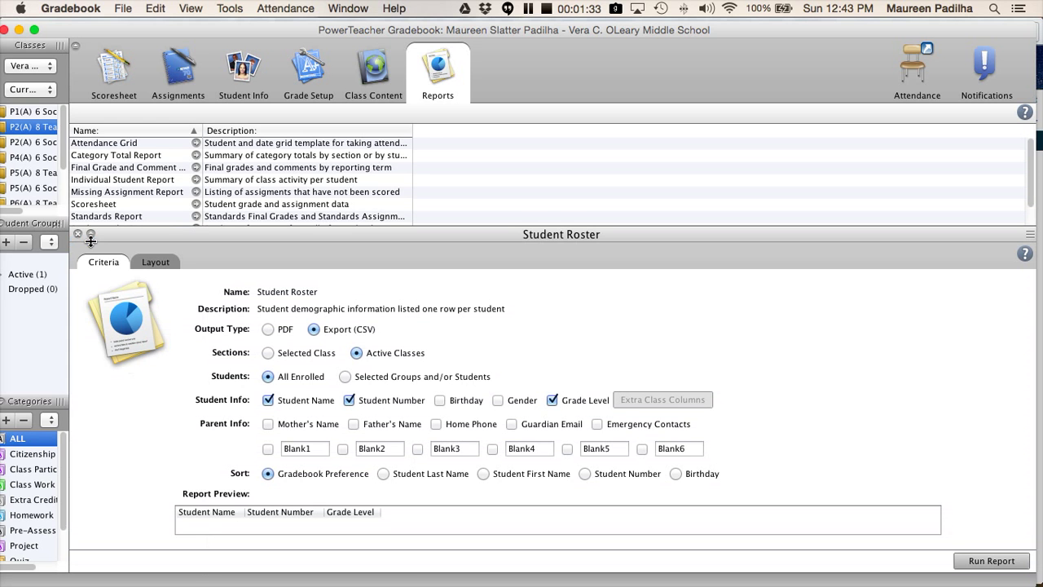
pyautogui.moveTo(202, 324)
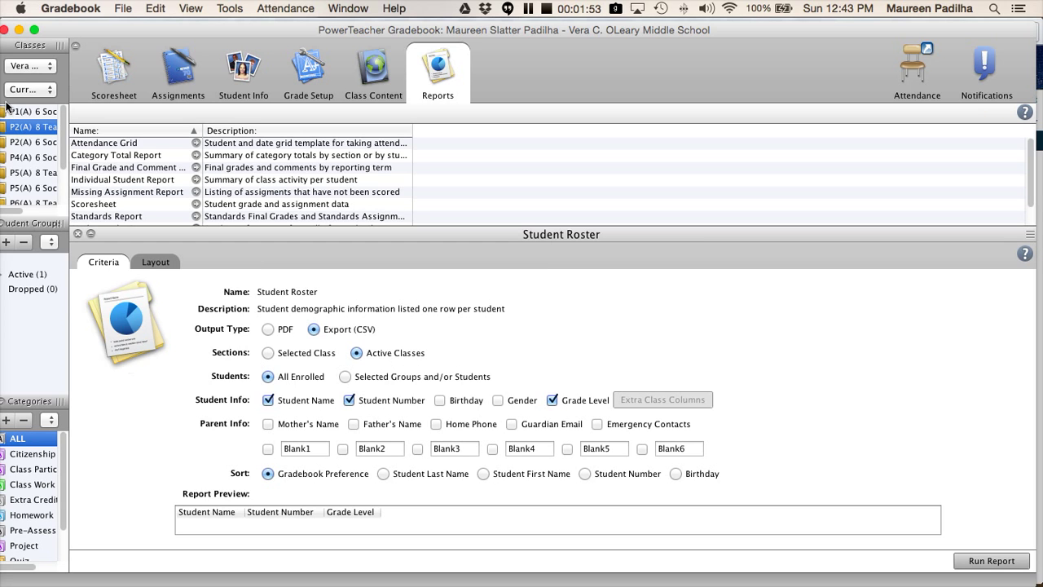
pyautogui.scroll(-3)
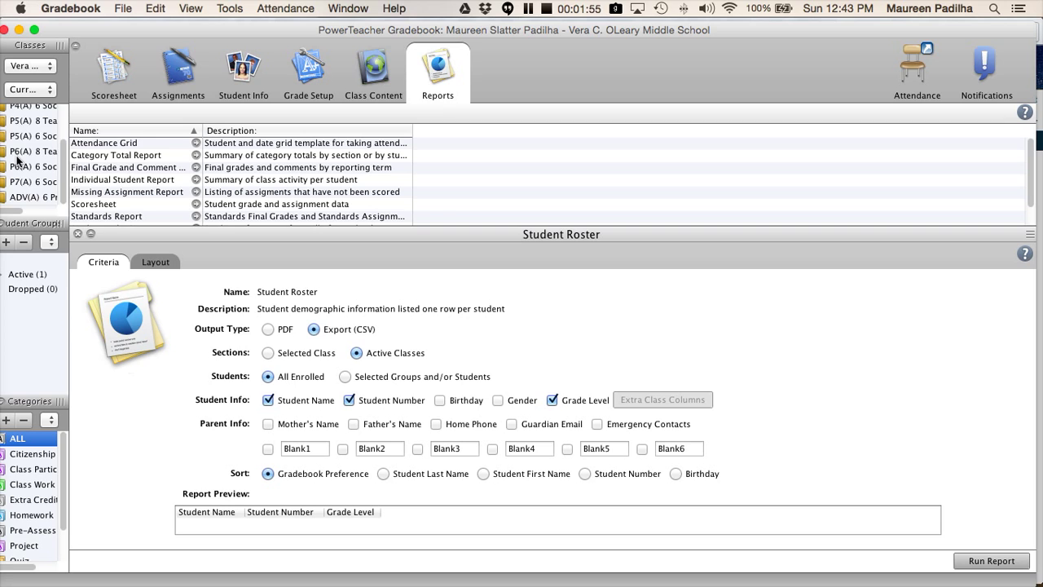
pyautogui.click(31, 127)
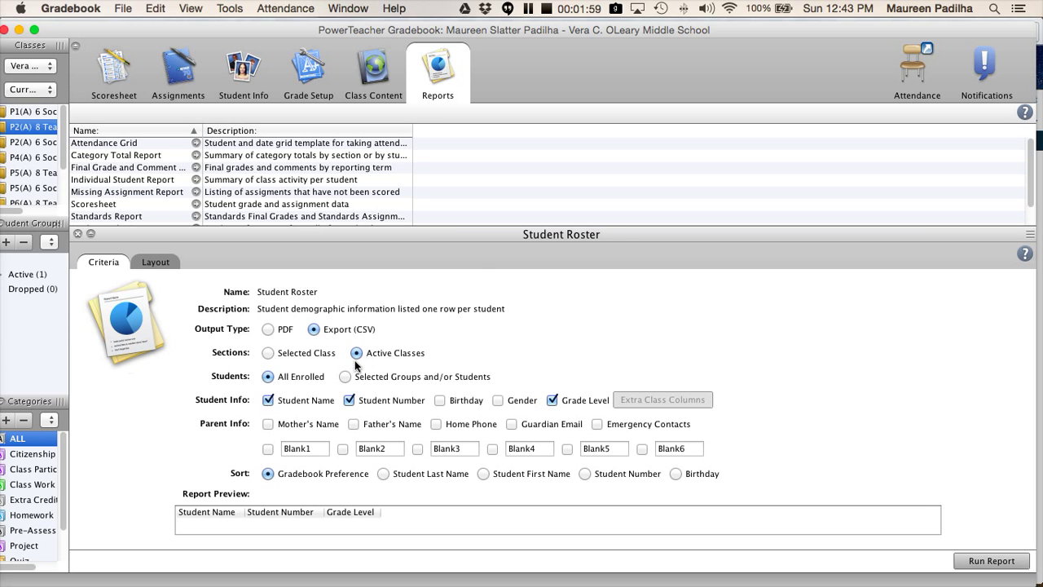
pyautogui.moveTo(257, 417)
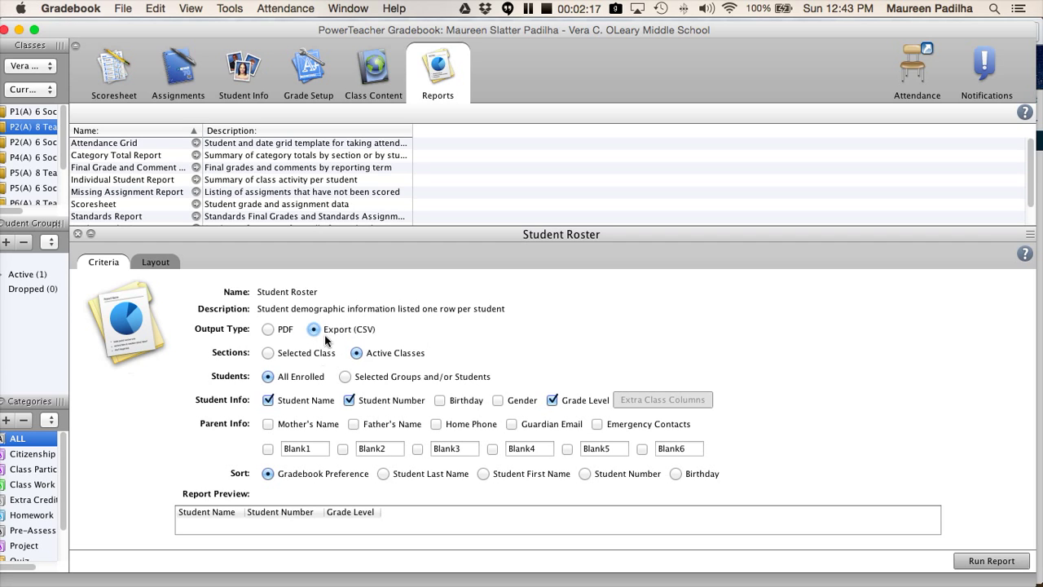
pyautogui.moveTo(434, 365)
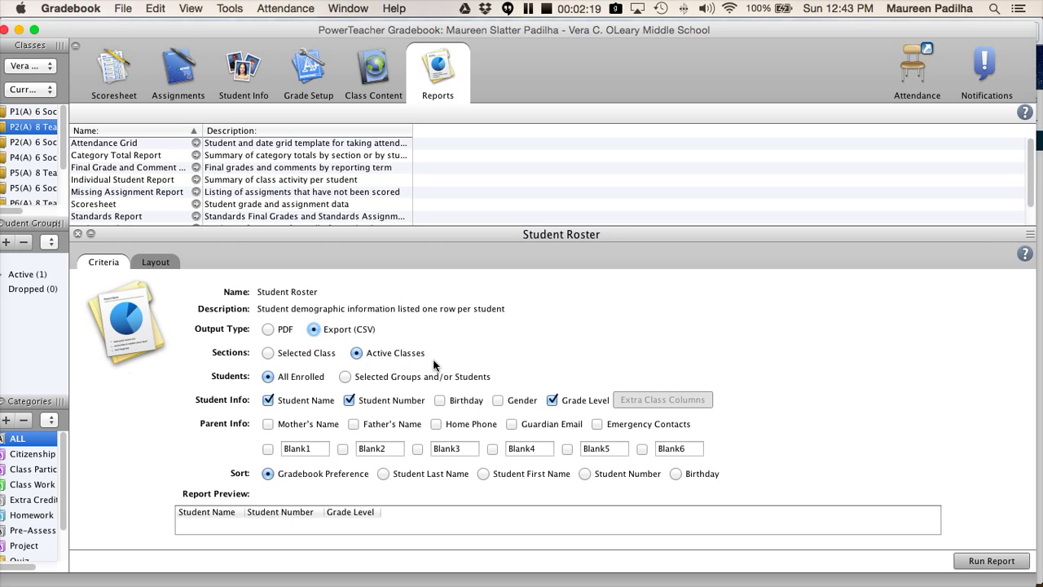
pyautogui.moveTo(157, 305)
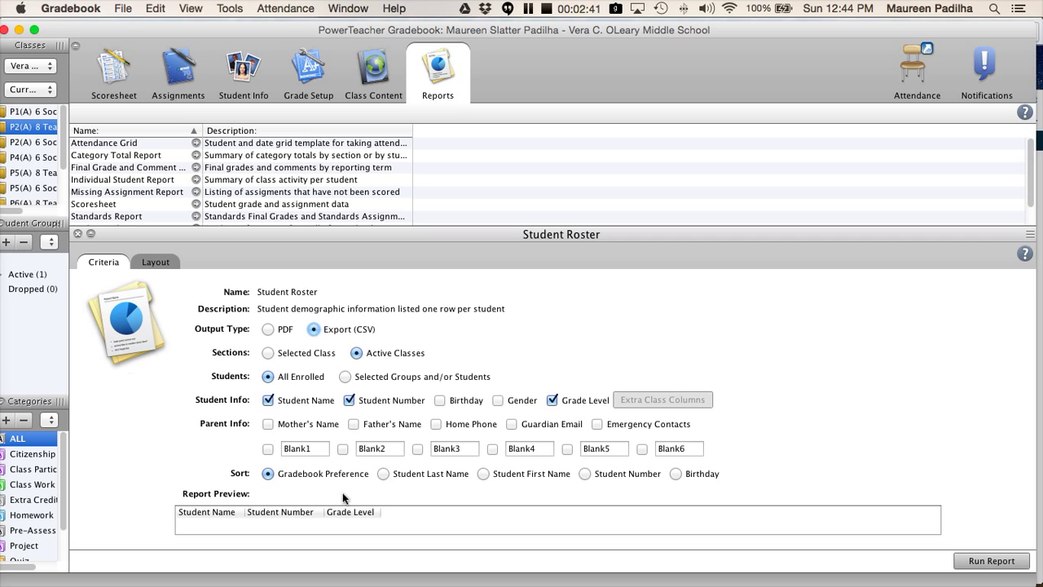
pyautogui.moveTo(503, 458)
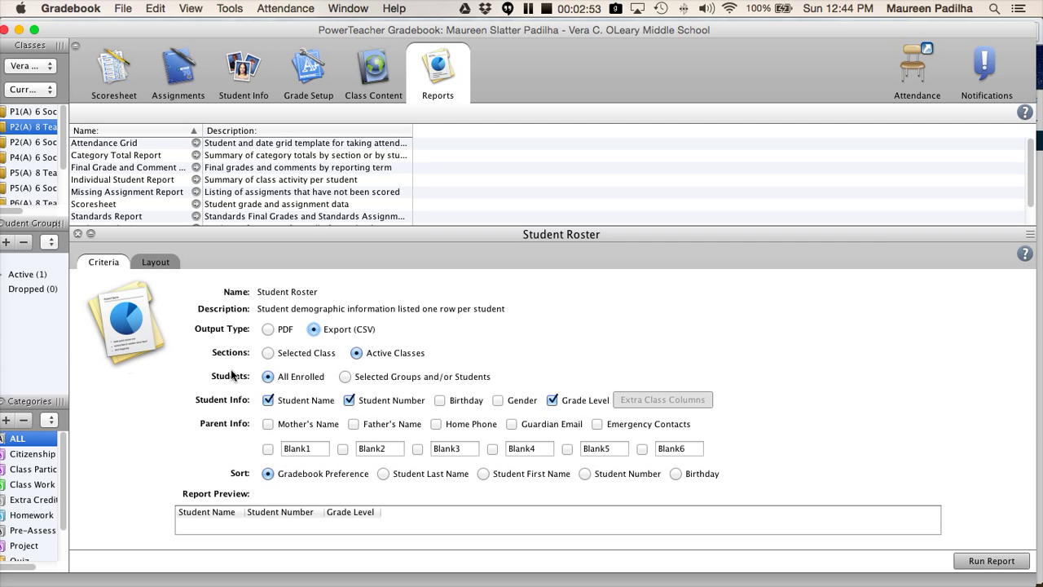
pyautogui.moveTo(275, 416)
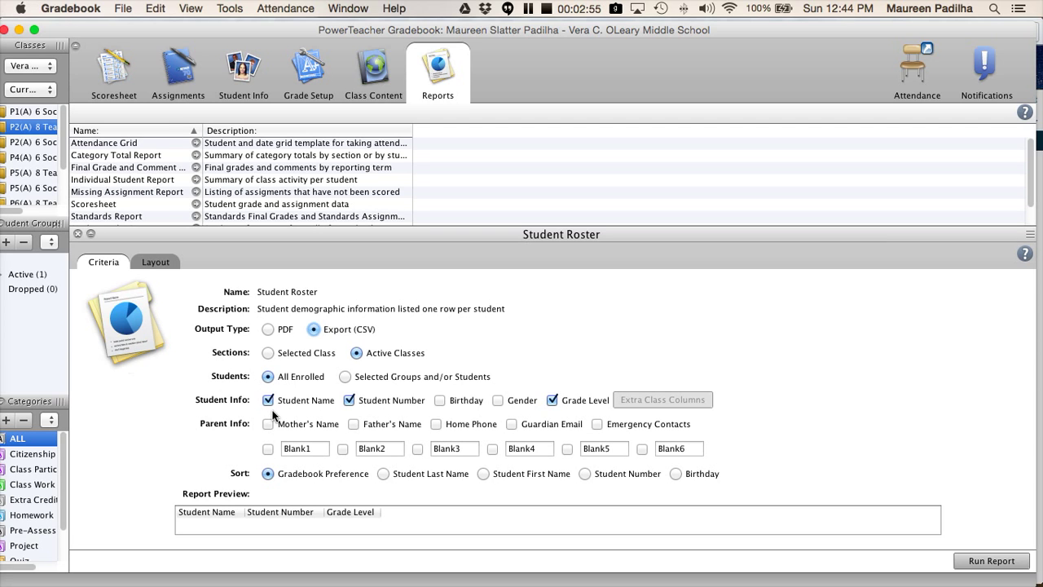
pyautogui.moveTo(393, 406)
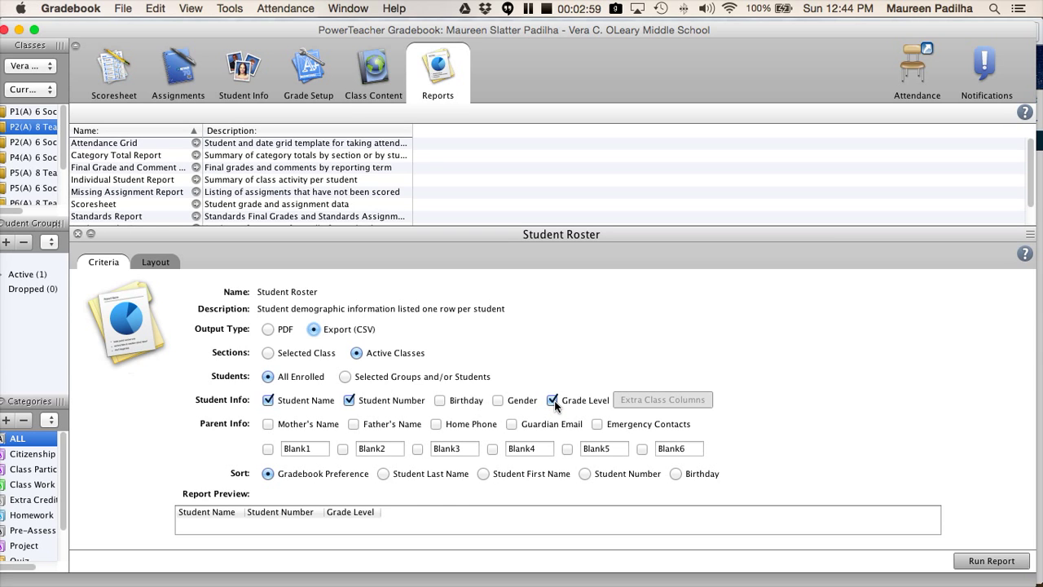
pyautogui.moveTo(561, 411)
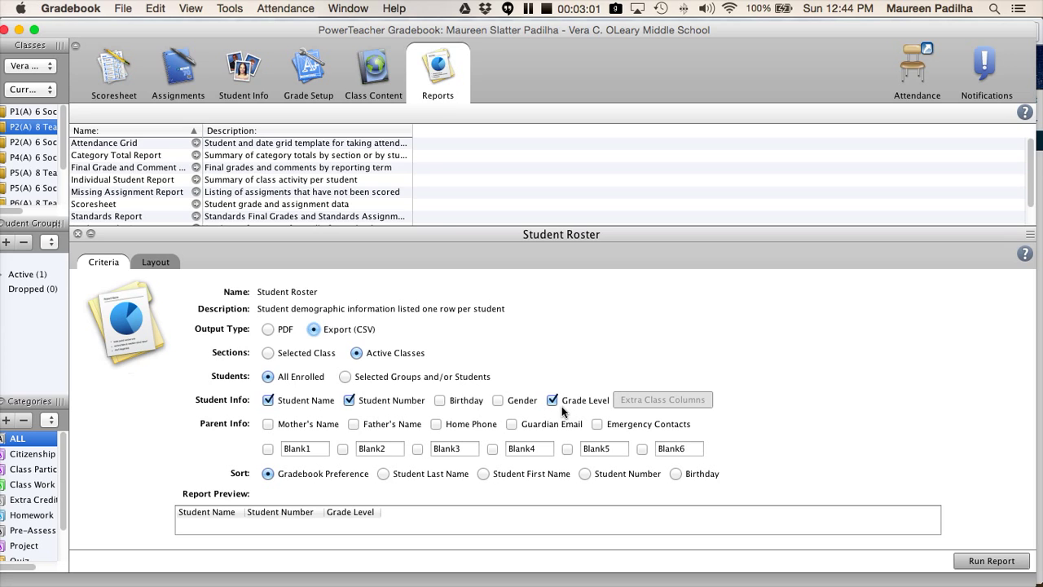
pyautogui.moveTo(312, 416)
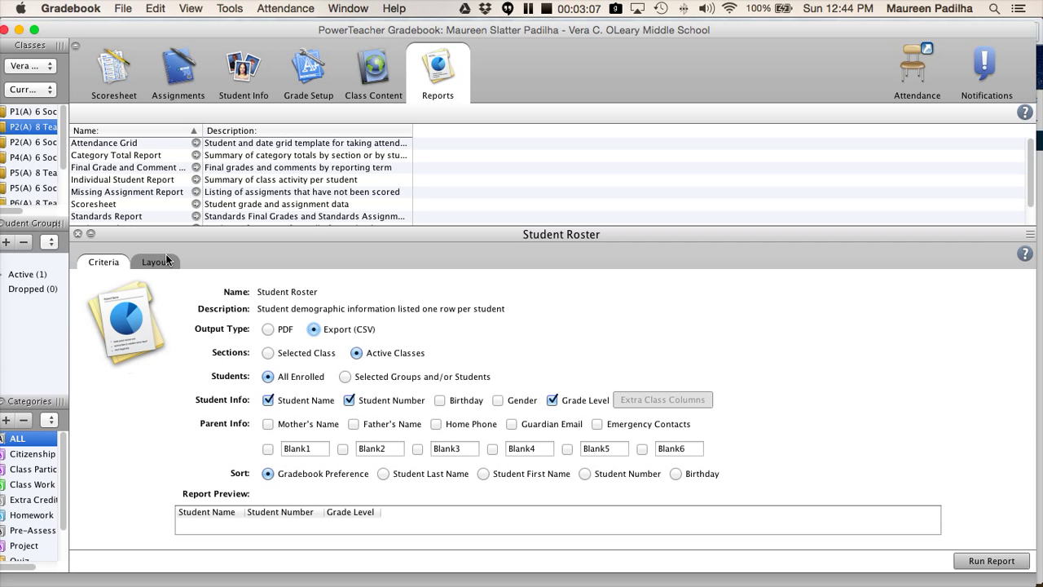
pyautogui.moveTo(89, 268)
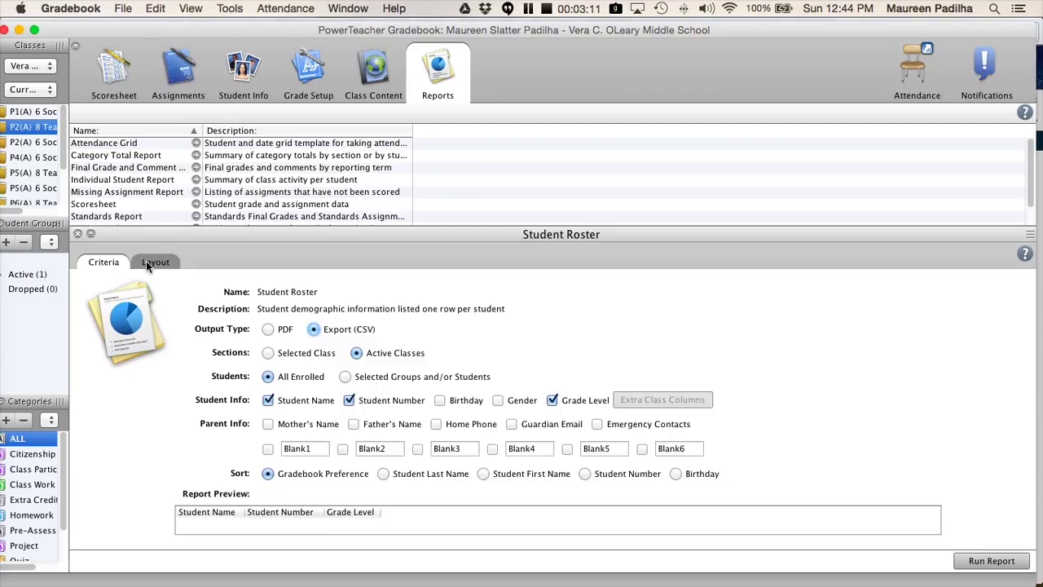
pyautogui.click(155, 262)
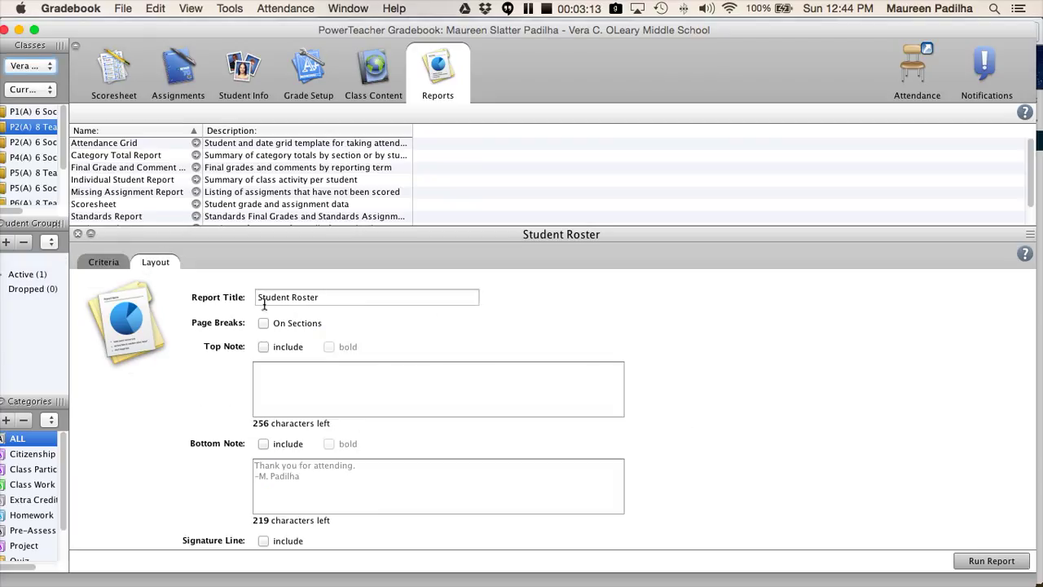
# - Turn off Page Breaks: On Sections in the Student Roster layout
pyautogui.click(263, 322)
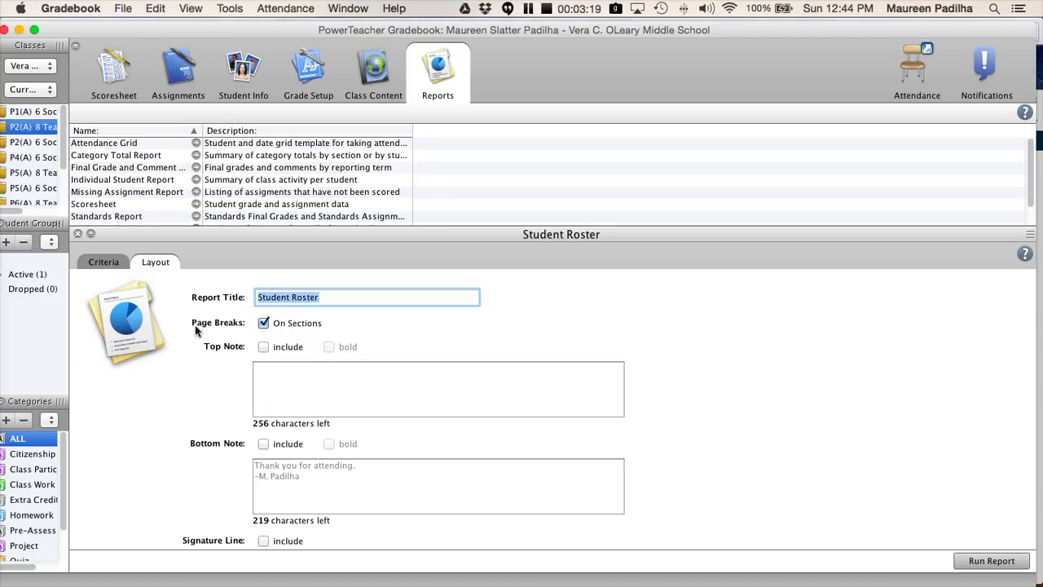
pyautogui.moveTo(370, 333)
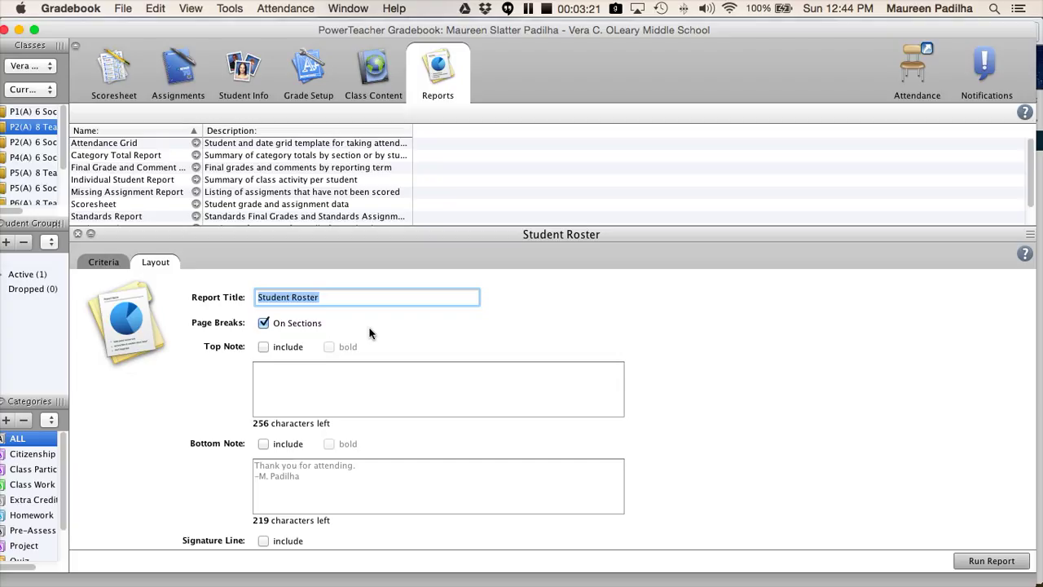
pyautogui.moveTo(115, 273)
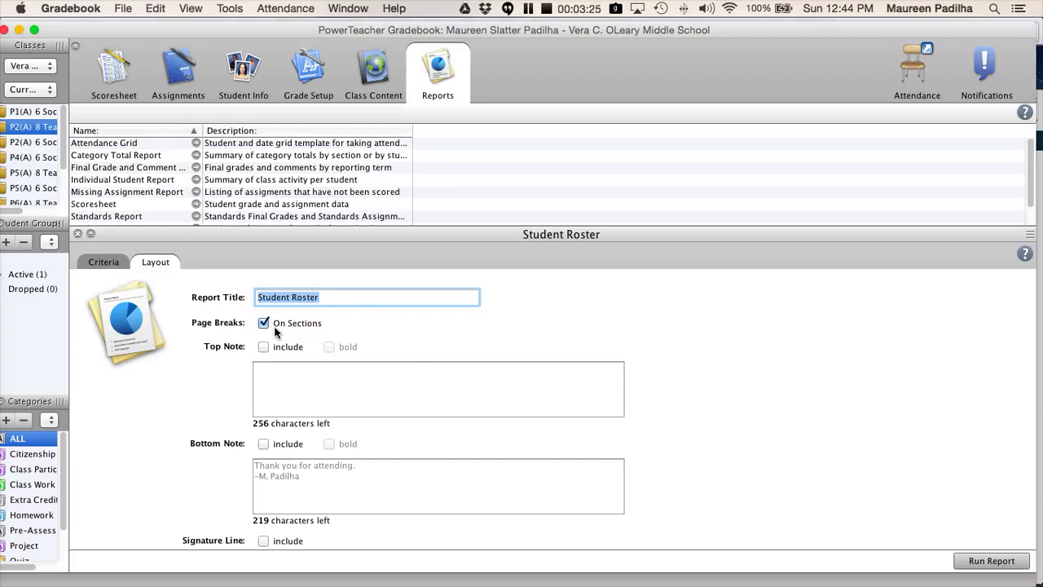
pyautogui.moveTo(263, 347)
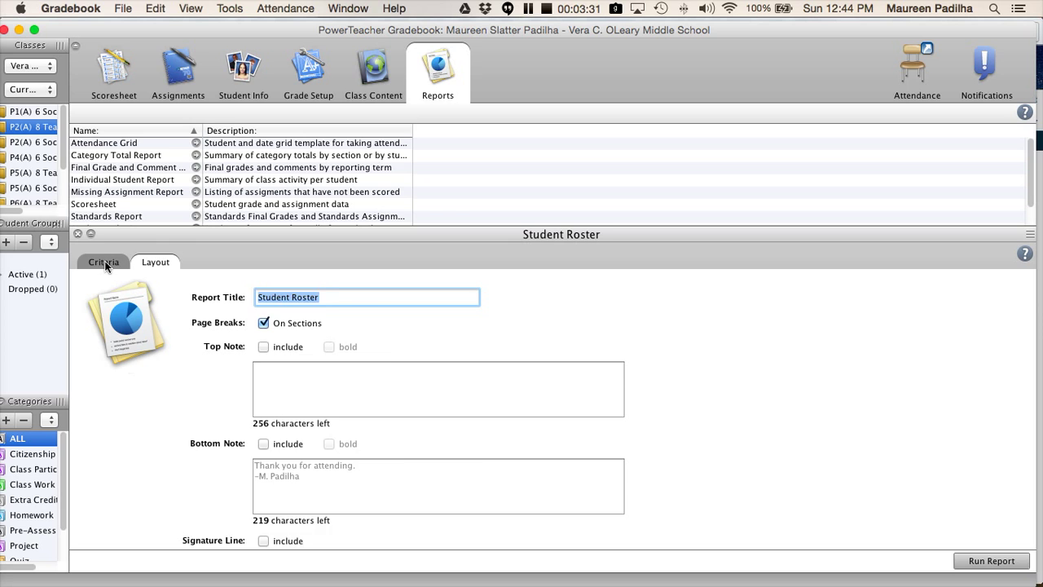
pyautogui.click(103, 262)
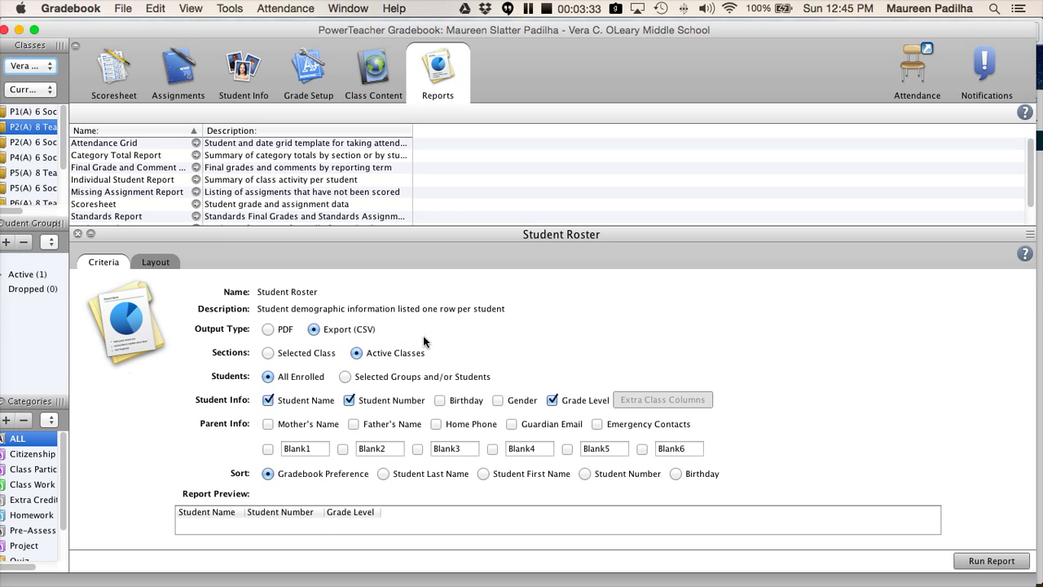
pyautogui.click(155, 262)
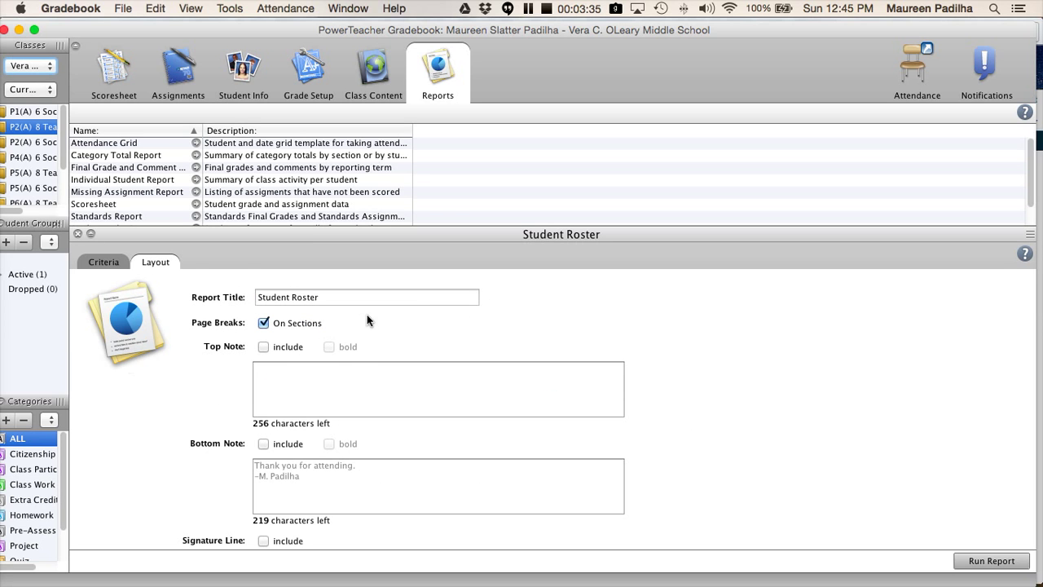
pyautogui.moveTo(89, 269)
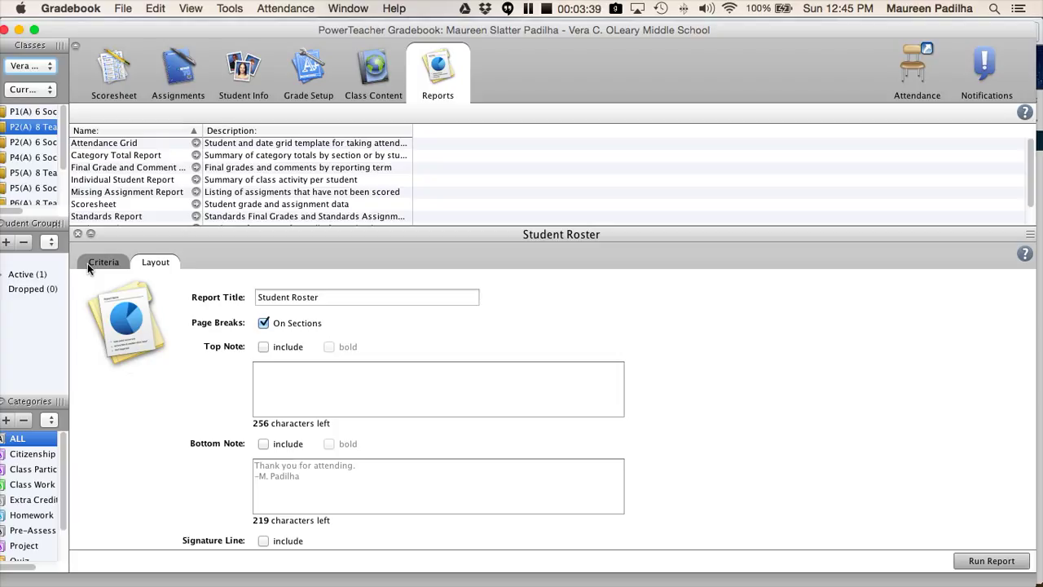
pyautogui.click(264, 323)
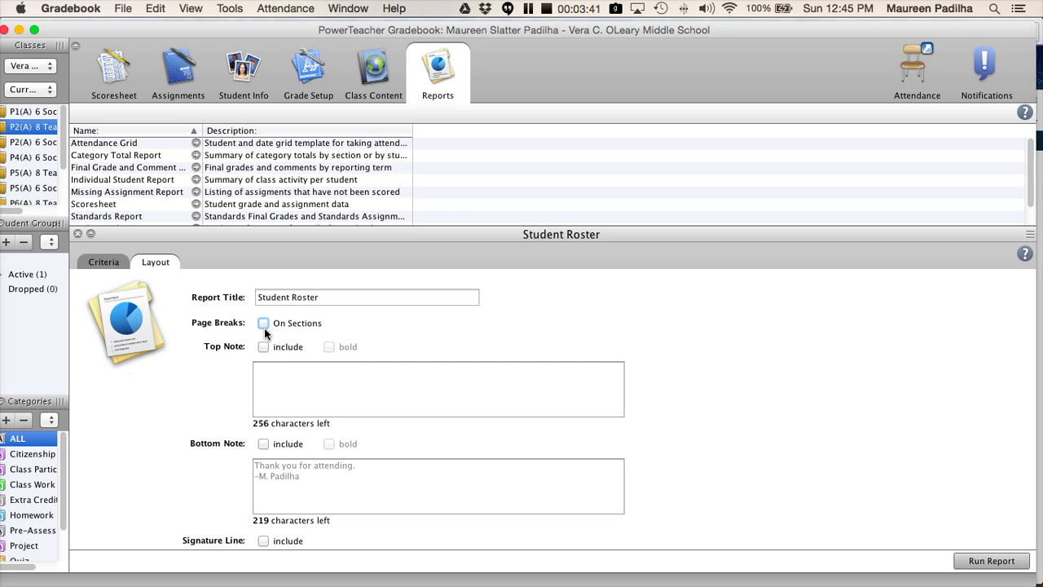
pyautogui.click(102, 261)
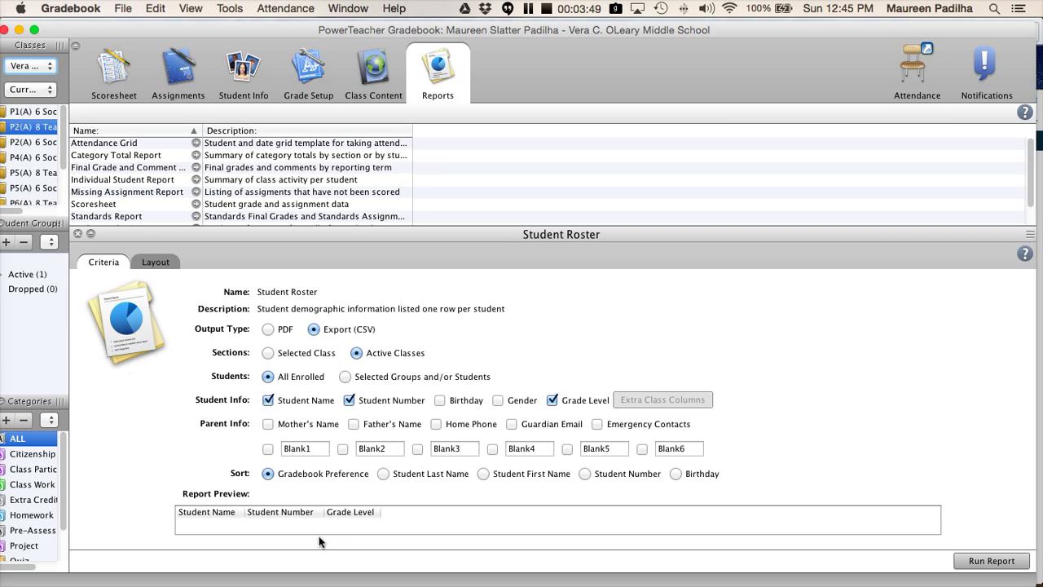
pyautogui.moveTo(273, 507)
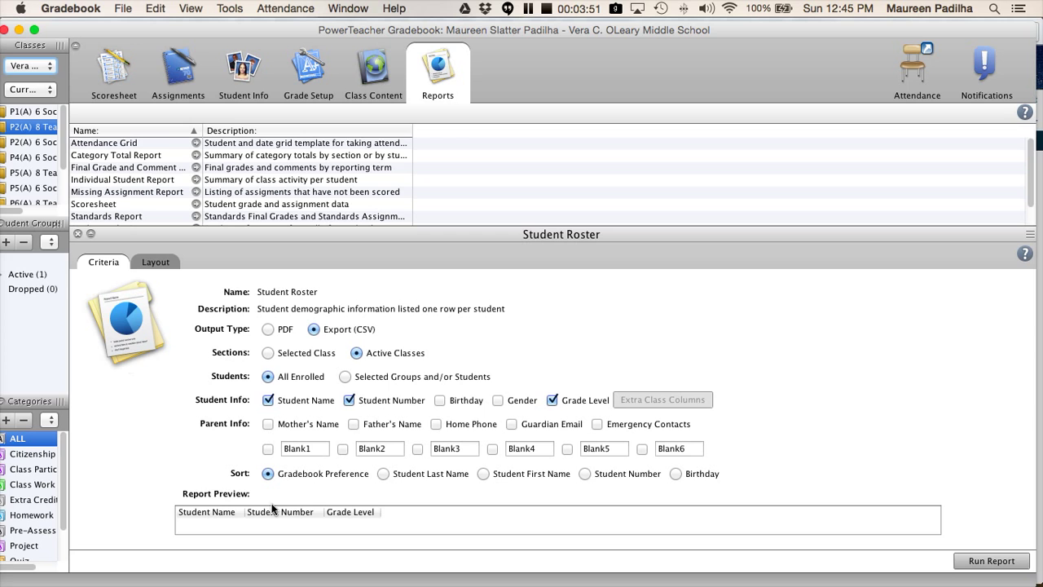
pyautogui.moveTo(377, 523)
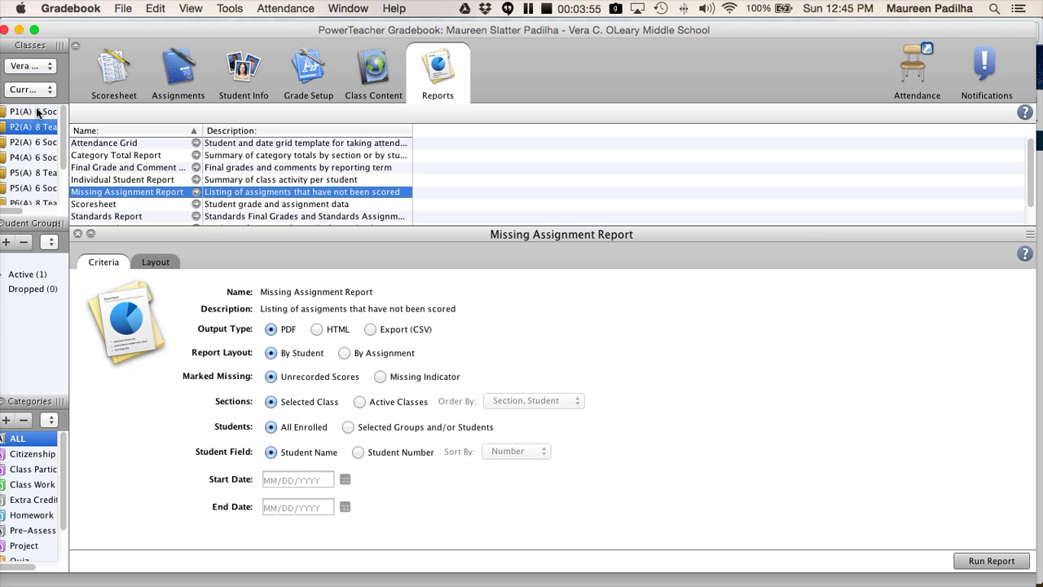
# - Reselect Student Roster from the scrolled reports list to show its CSV criteria
pyautogui.scroll(-3)
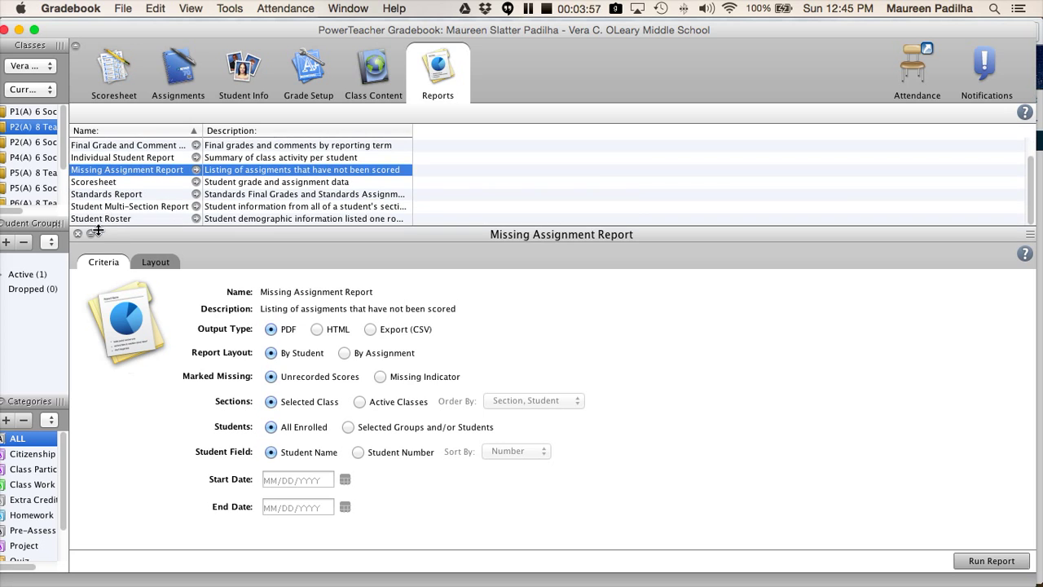
pyautogui.click(106, 219)
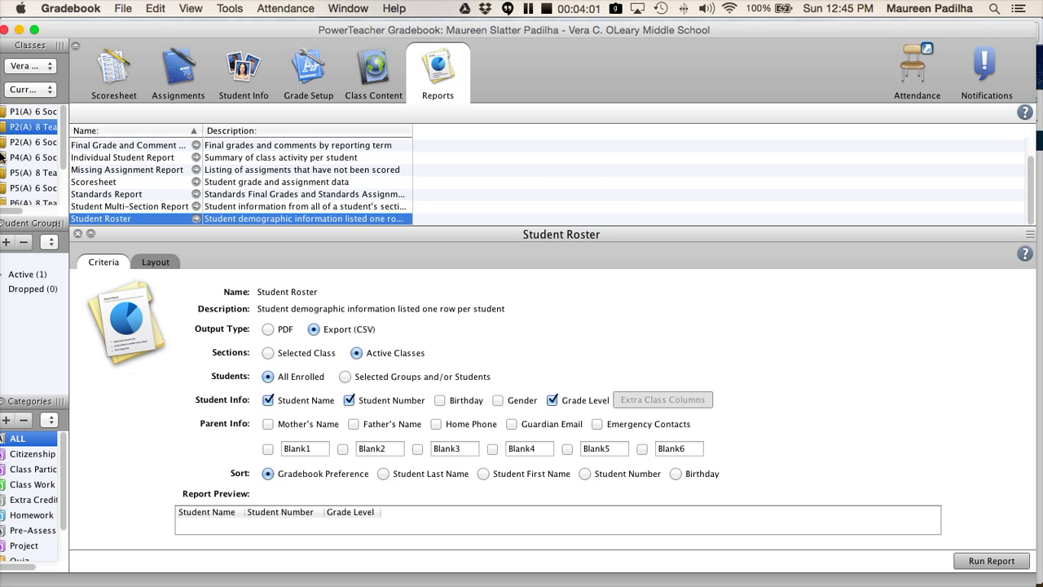
pyautogui.moveTo(706, 399)
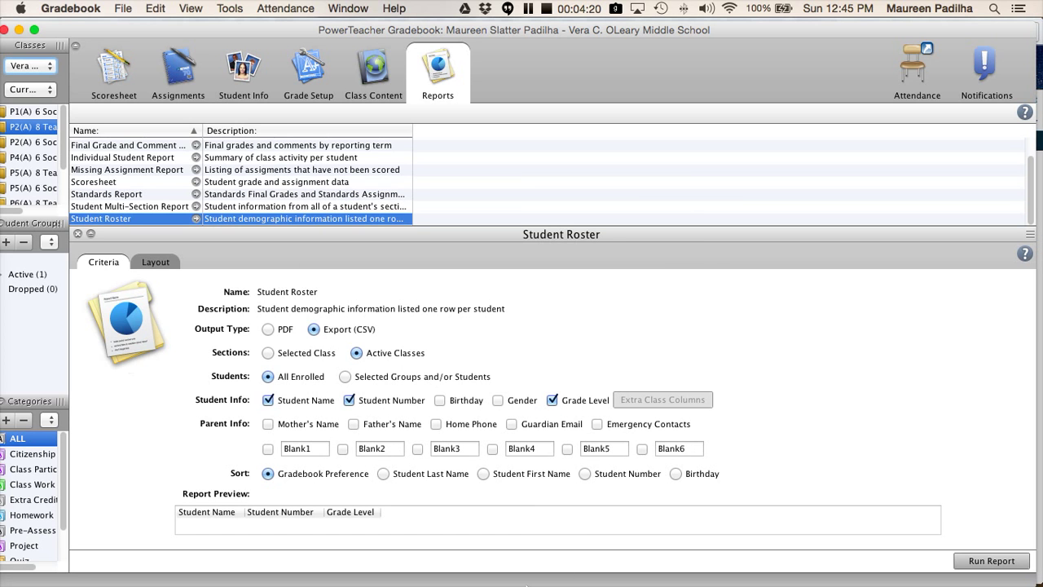
pyautogui.moveTo(895, 577)
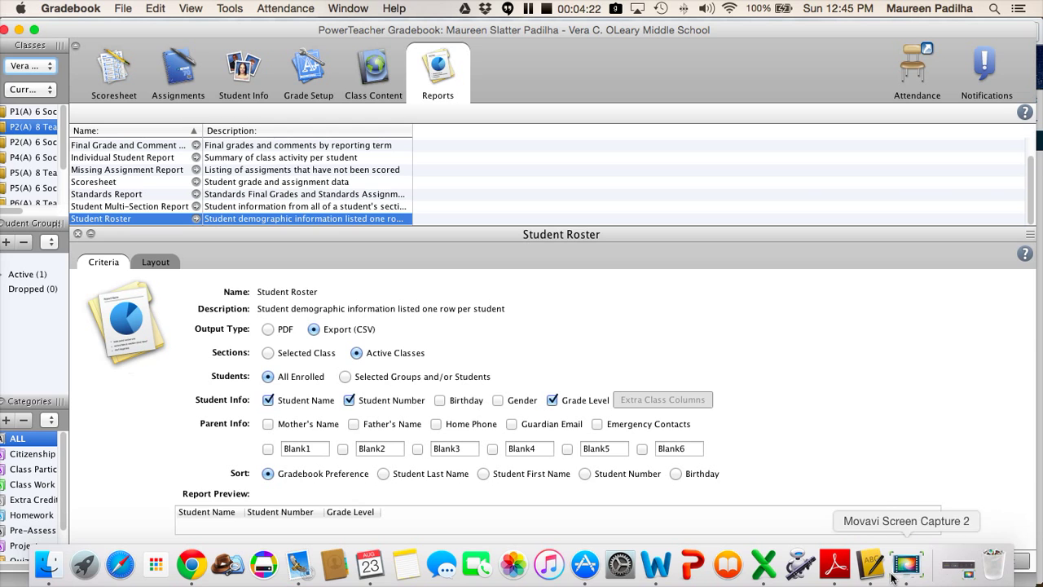
# - Switch to the roster CSV in Excel and scroll to the P2(A) 8 Teacher Aide section
pyautogui.click(762, 564)
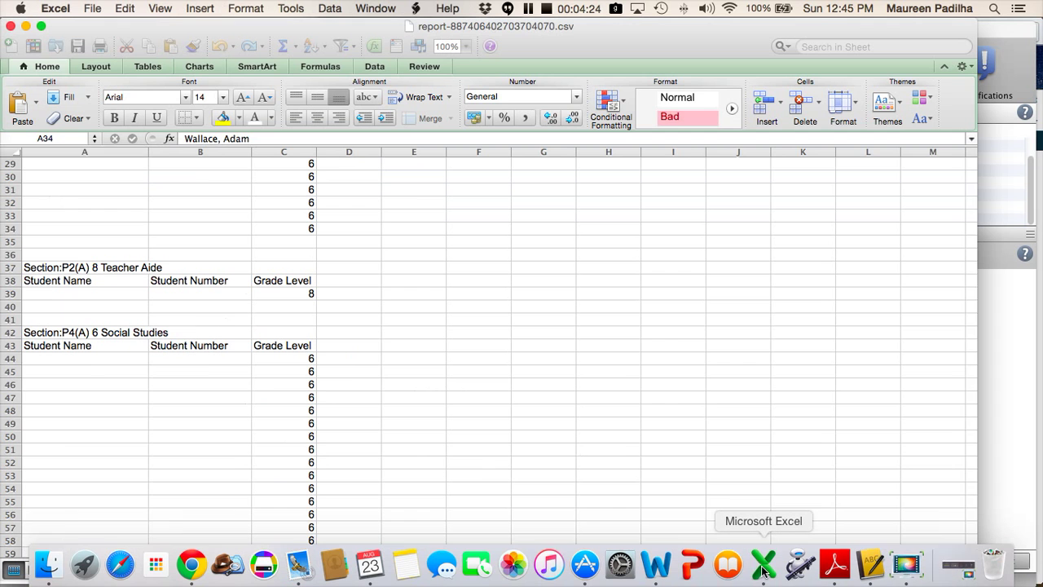
pyautogui.scroll(3)
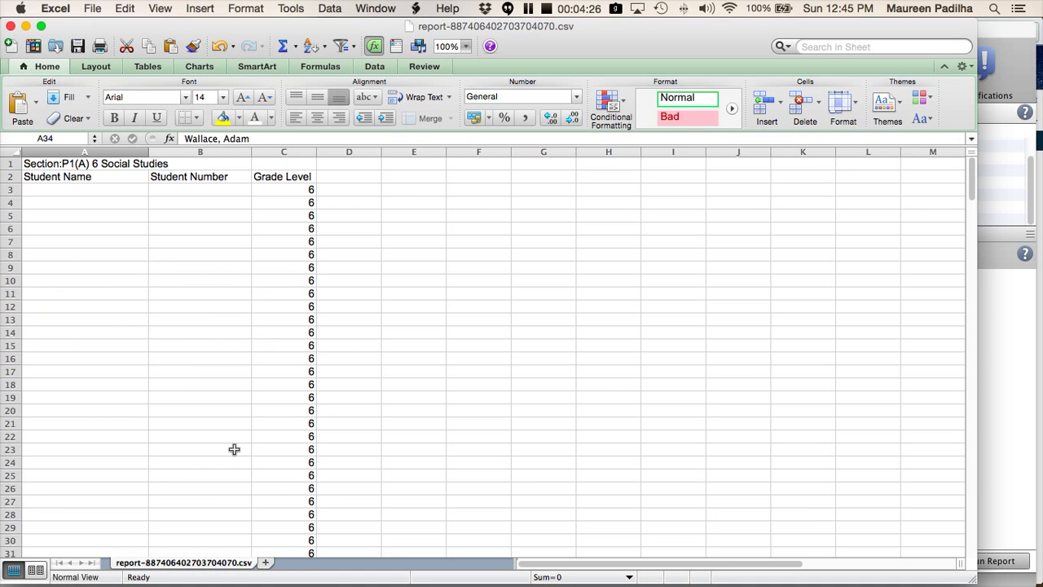
pyautogui.moveTo(40, 181)
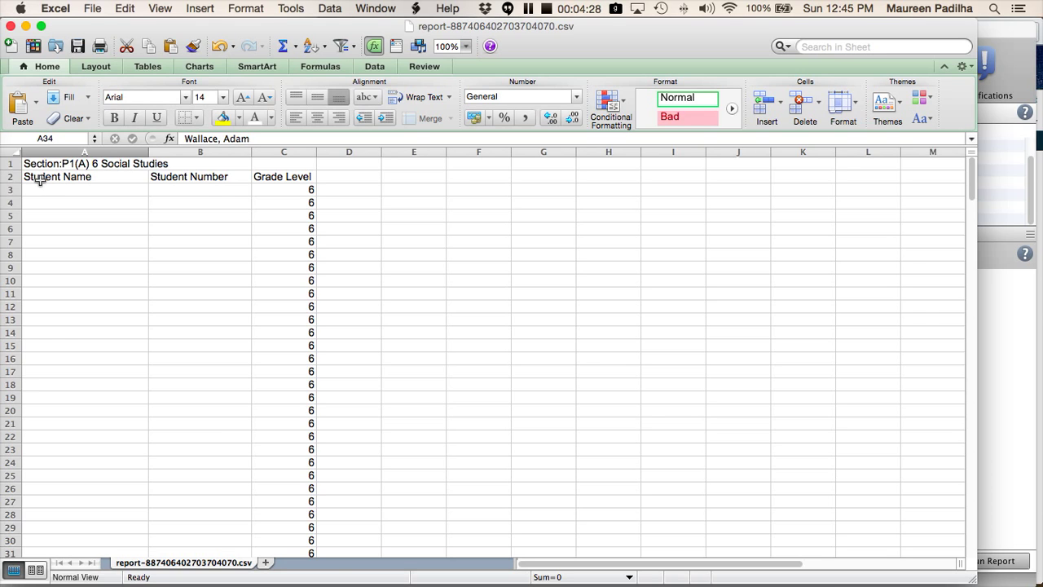
pyautogui.moveTo(94, 194)
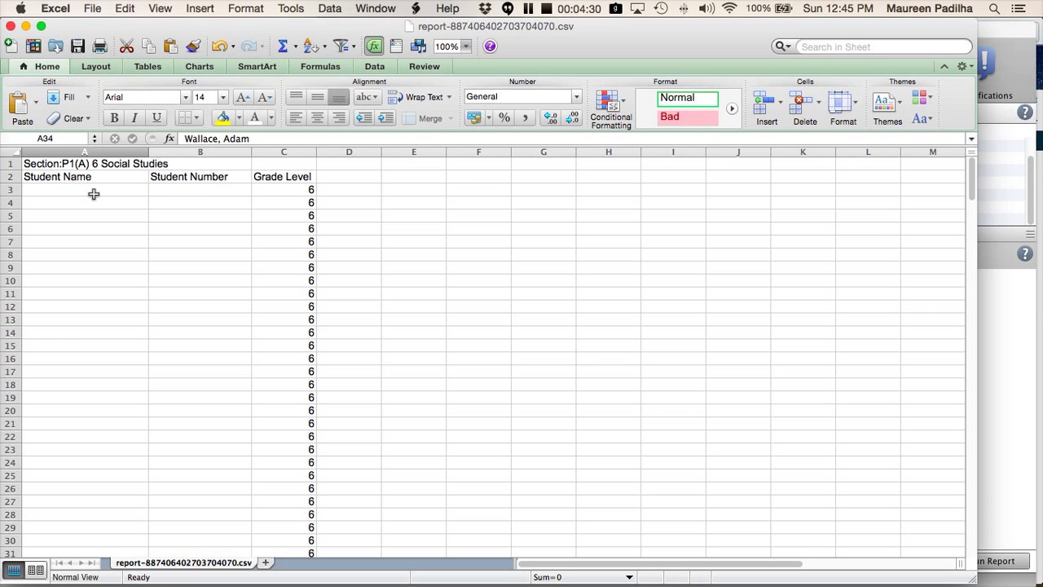
pyautogui.moveTo(185, 190)
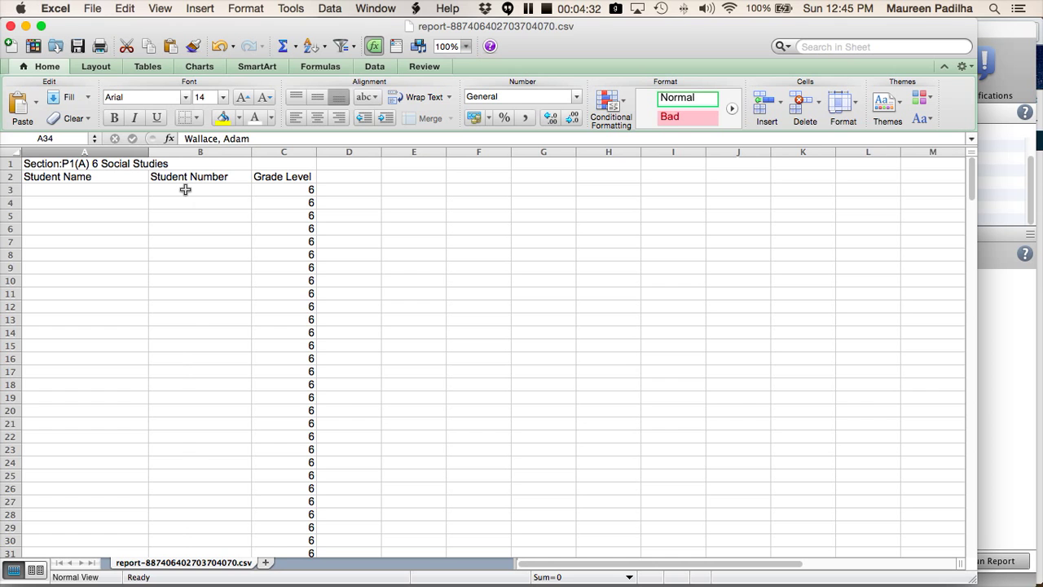
pyautogui.moveTo(84, 197)
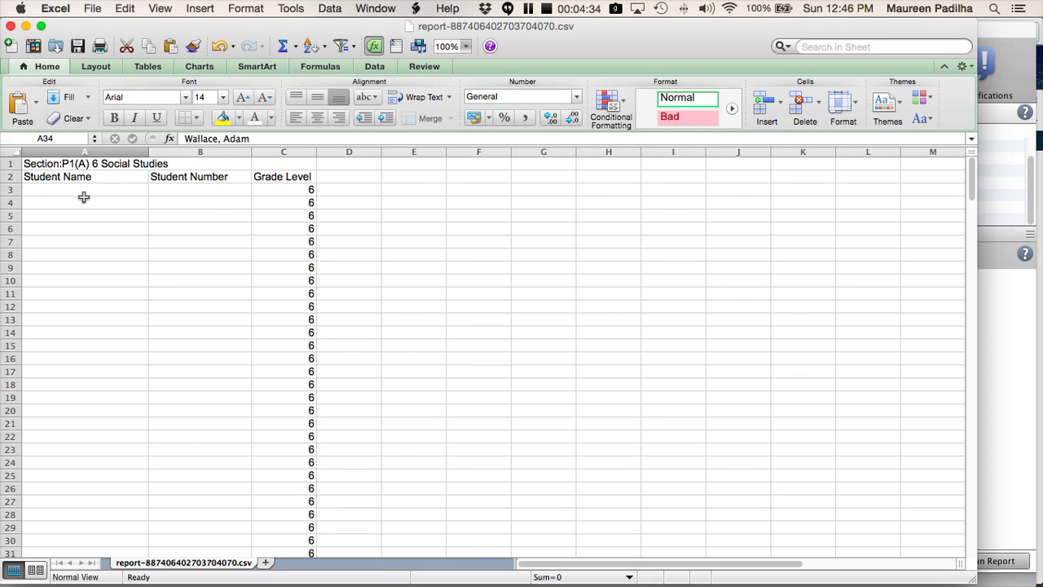
pyautogui.scroll(-3)
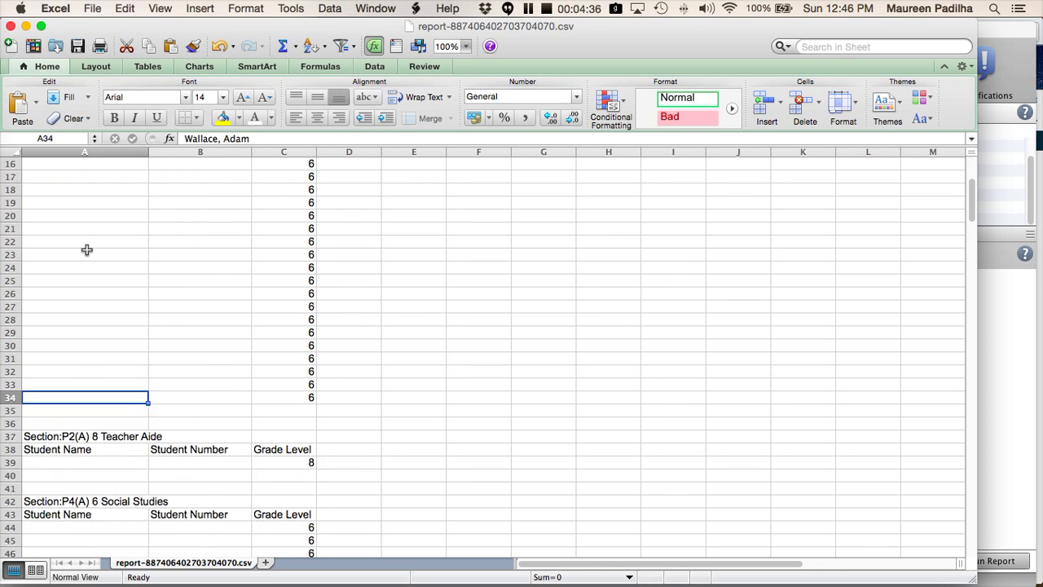
pyautogui.scroll(-3)
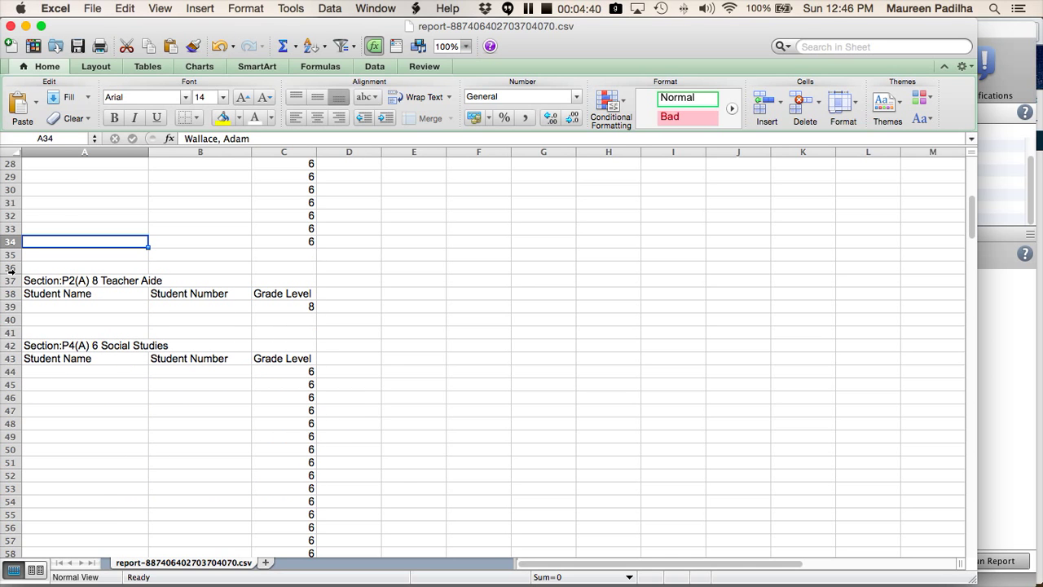
# - Delete rows 36–40 holding the P2(A) 8 Teacher Aide section
pyautogui.click(10, 267)
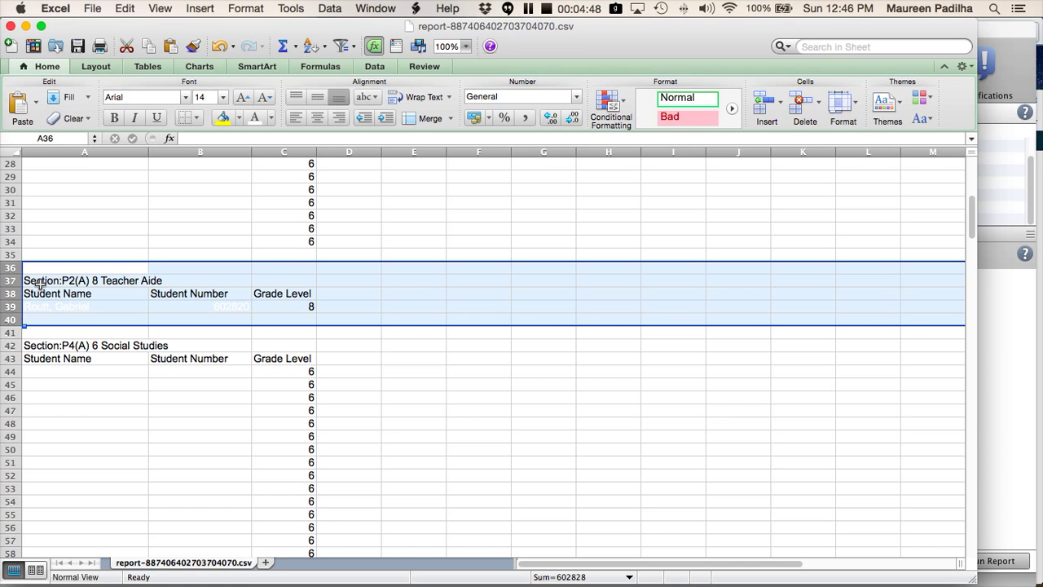
pyautogui.rightClick(41, 294)
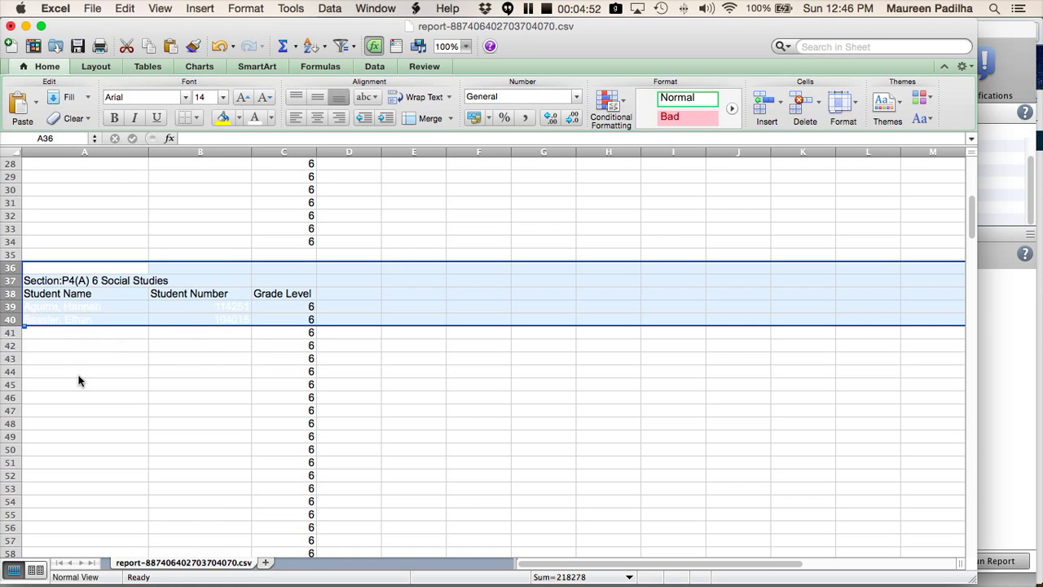
pyautogui.click(200, 279)
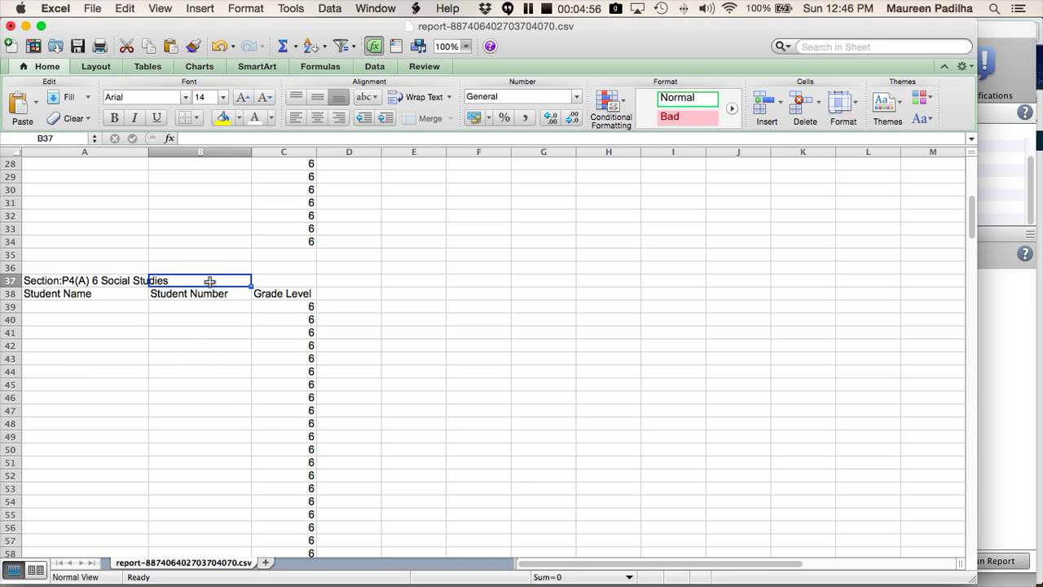
pyautogui.moveTo(64, 281)
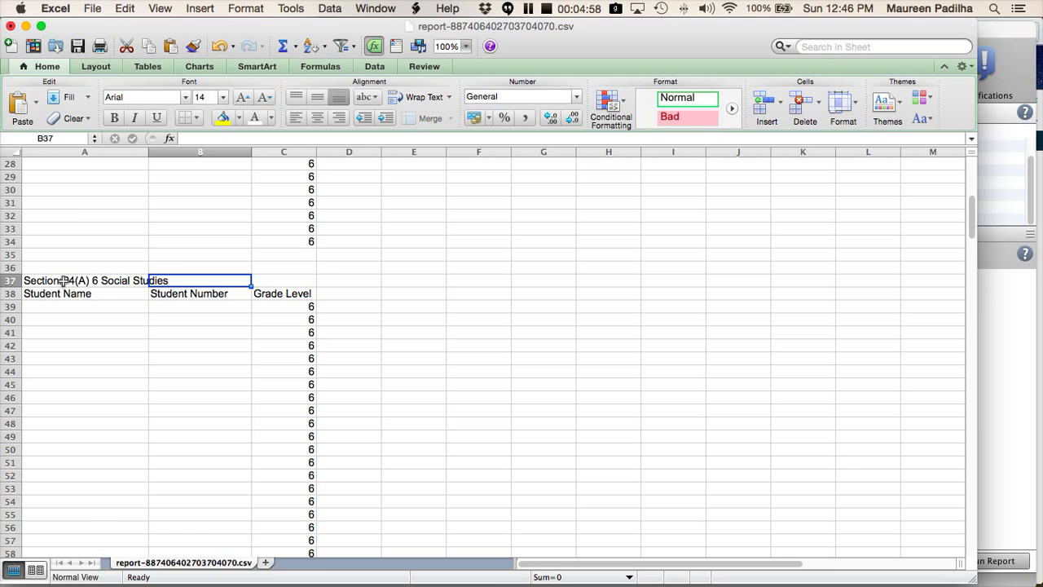
pyautogui.scroll(-3)
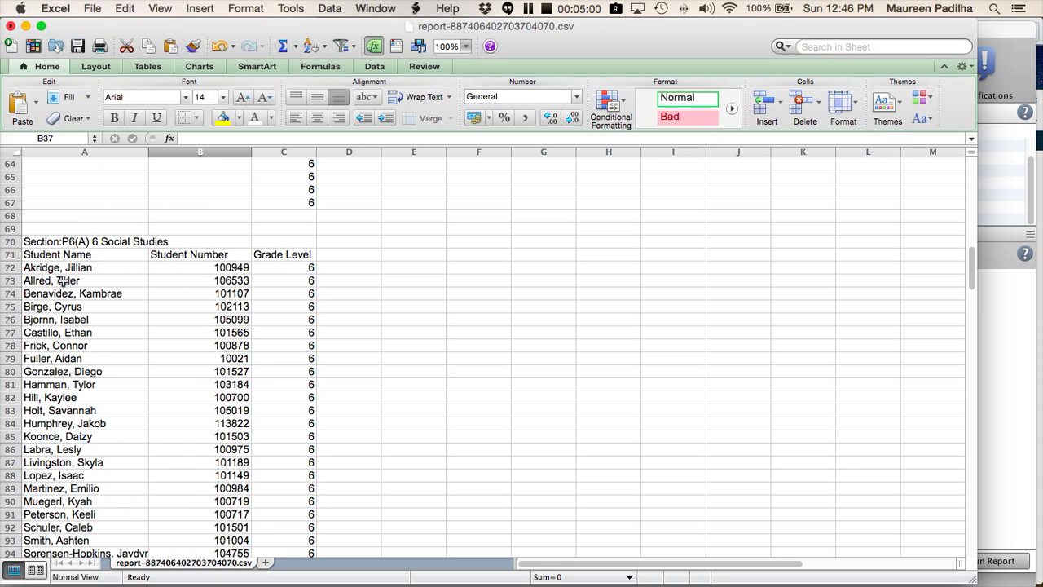
pyautogui.scroll(3)
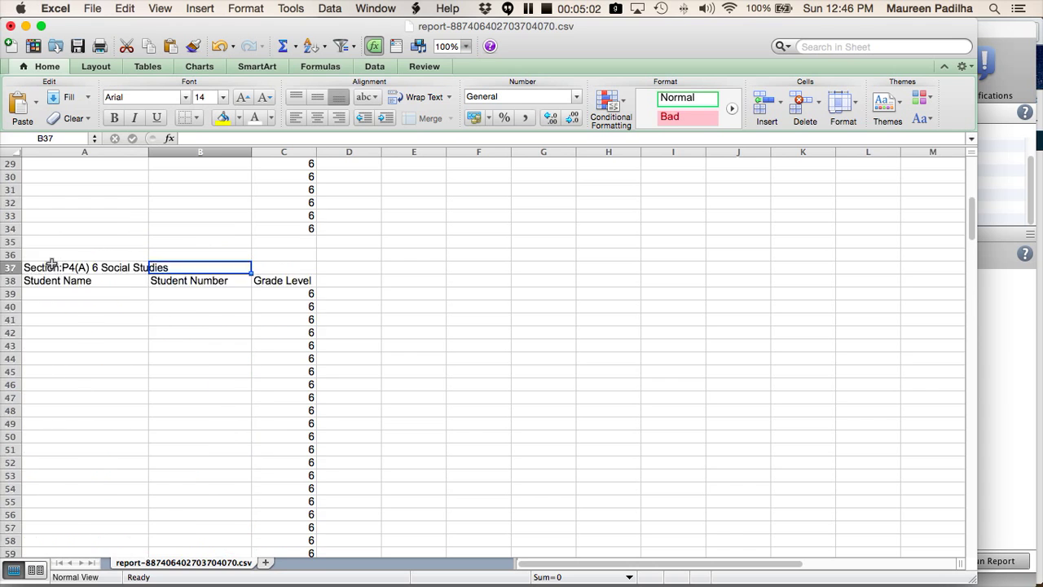
pyautogui.scroll(3)
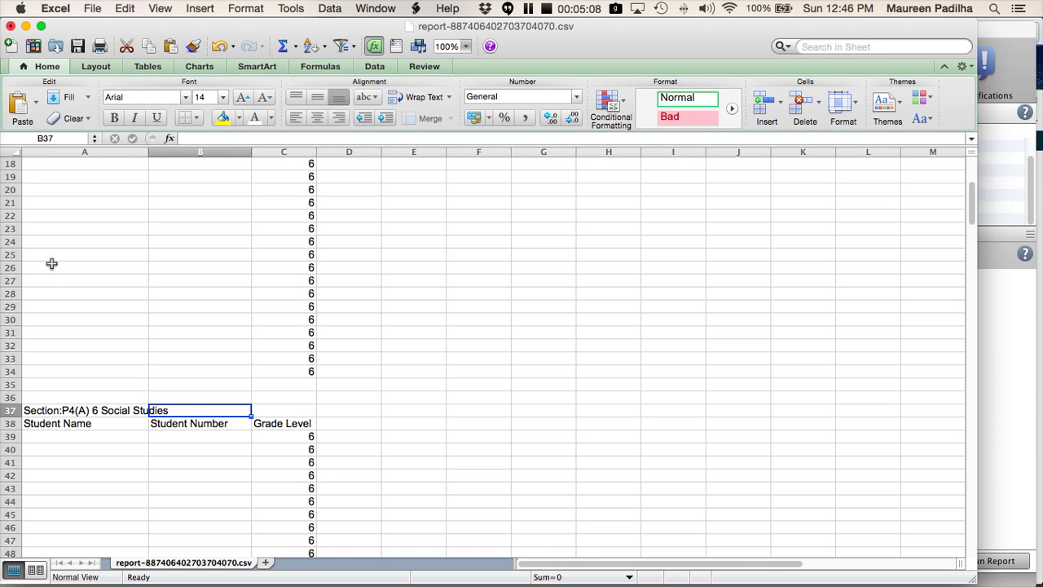
pyautogui.moveTo(182, 340)
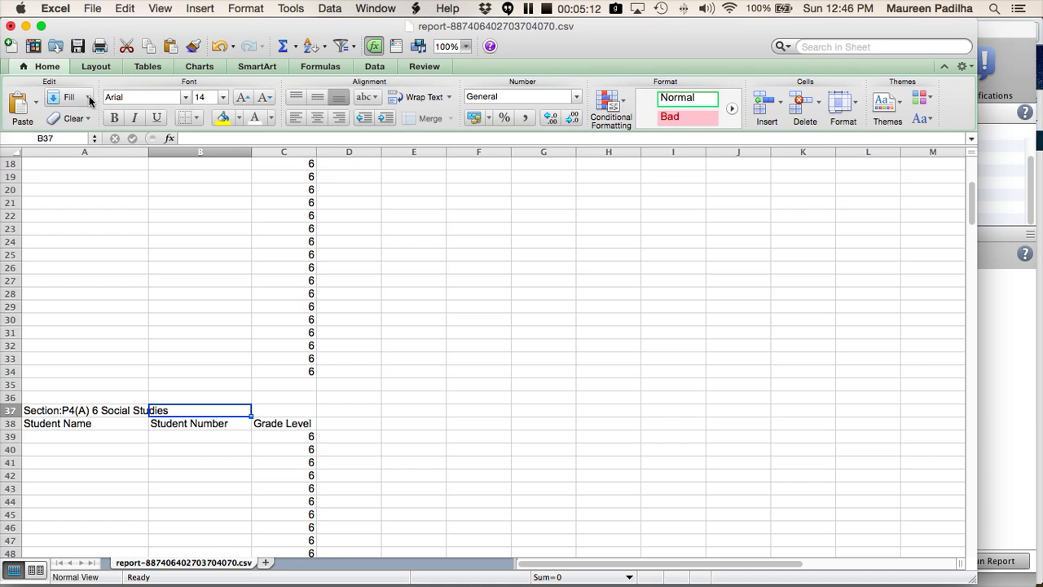
# - Bring up Excel's File menu for the edited roster CSV
pyautogui.click(92, 8)
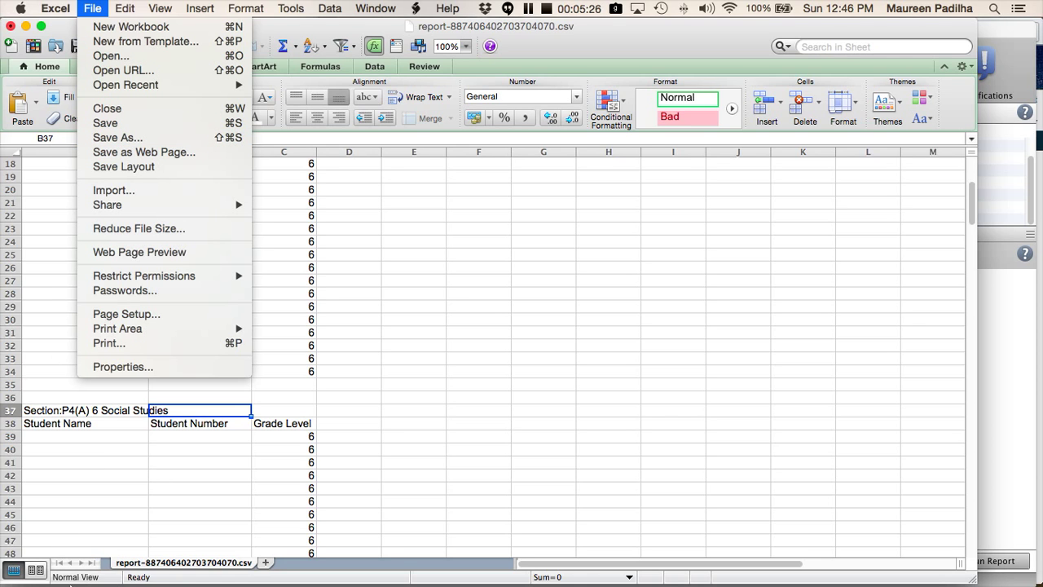
pyautogui.moveTo(452, 369)
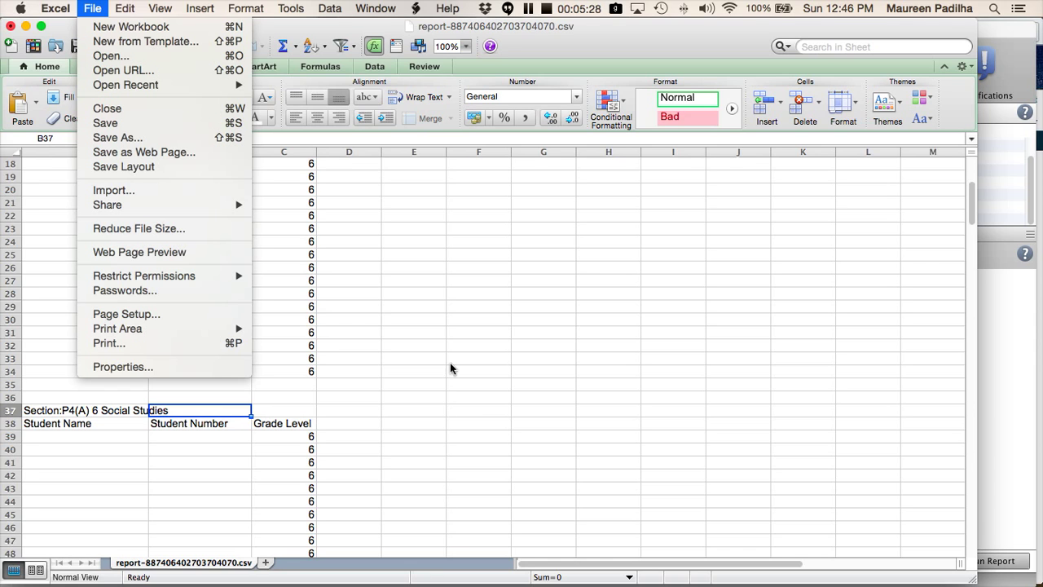